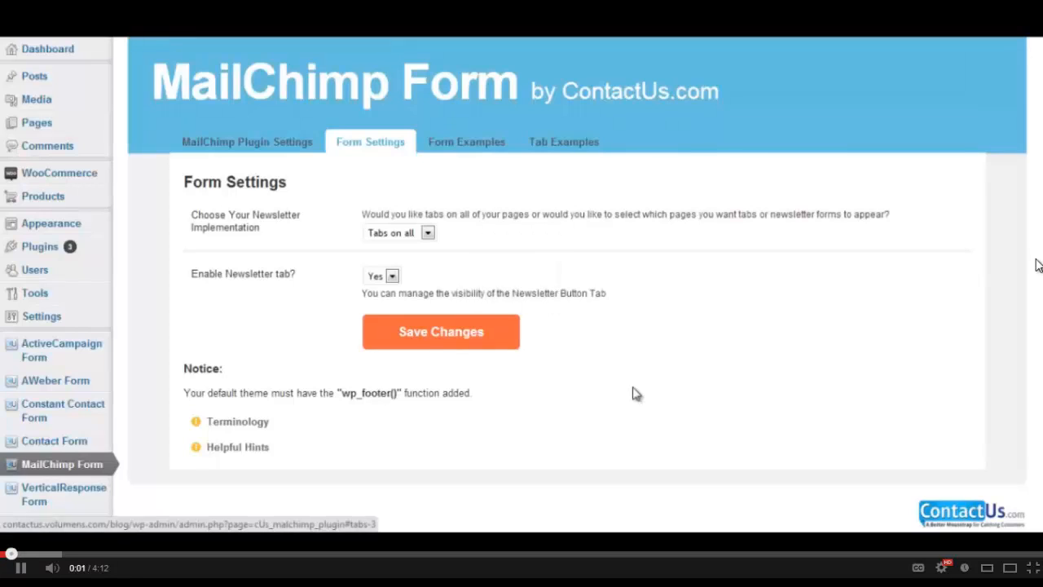
pyautogui.moveTo(503, 212)
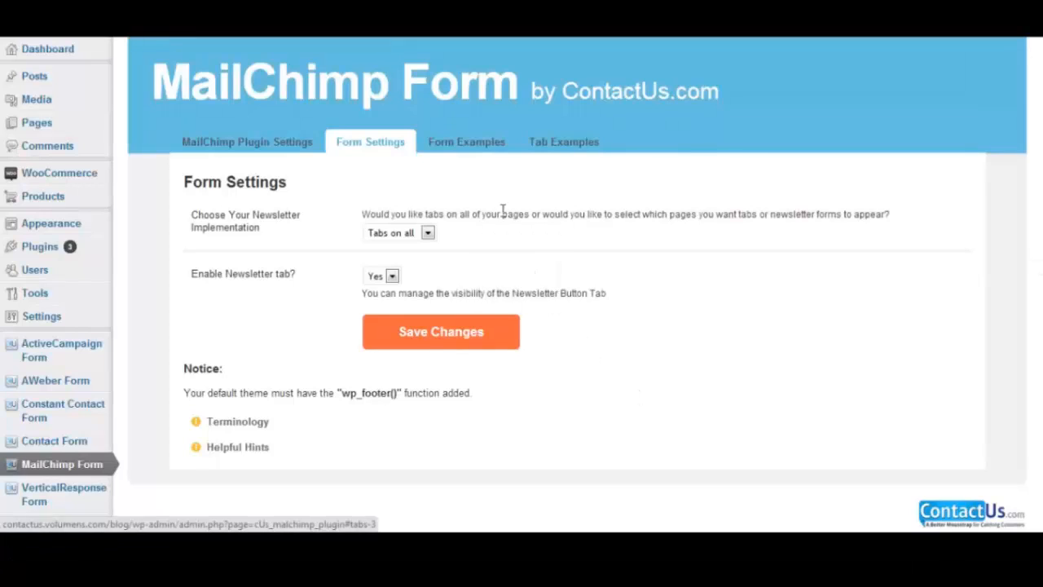
# - Show the MailChimp Form plugin's Form Examples page with design examples and ContactUs.com login instructions
pyautogui.click(466, 141)
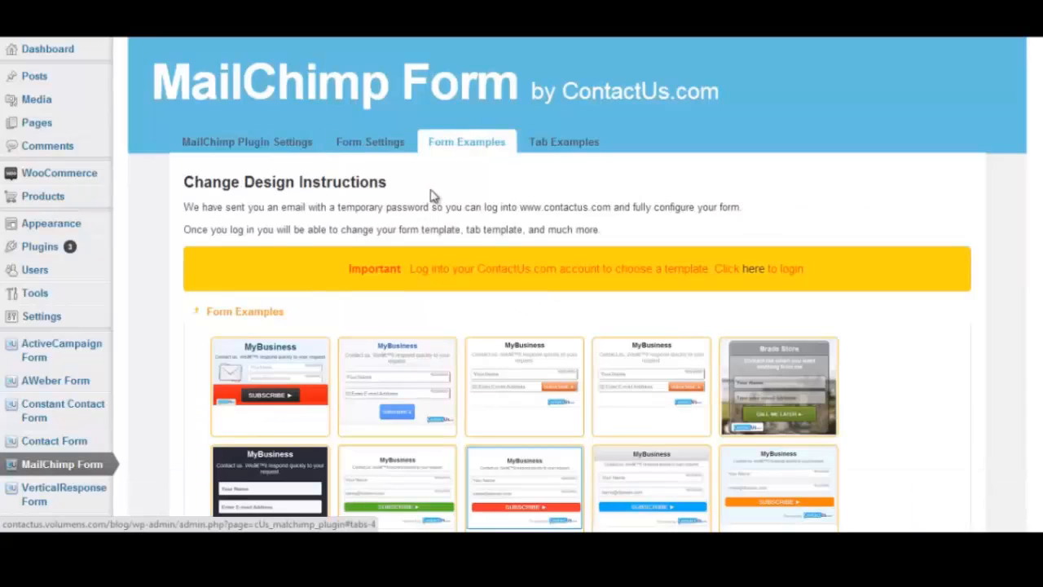
pyautogui.moveTo(465, 273)
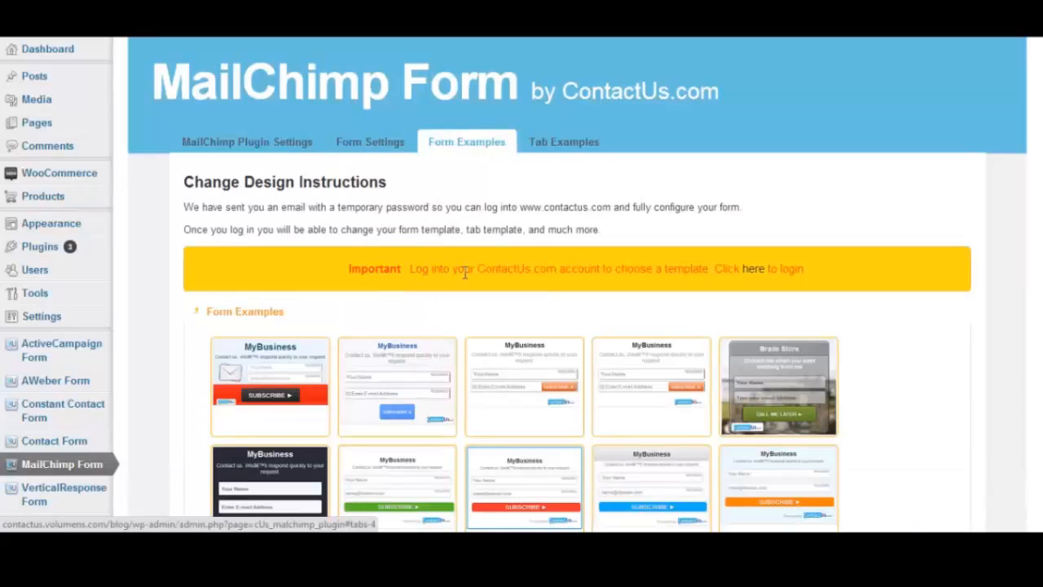
pyautogui.moveTo(751, 275)
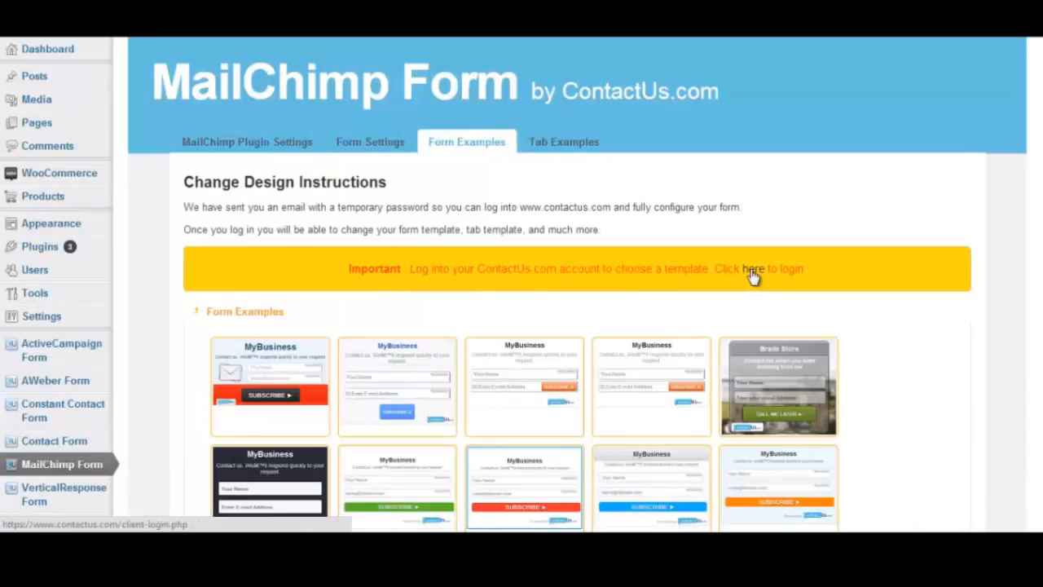
# - Log into the ContactUs.com account with email and password from the login link
pyautogui.click(751, 269)
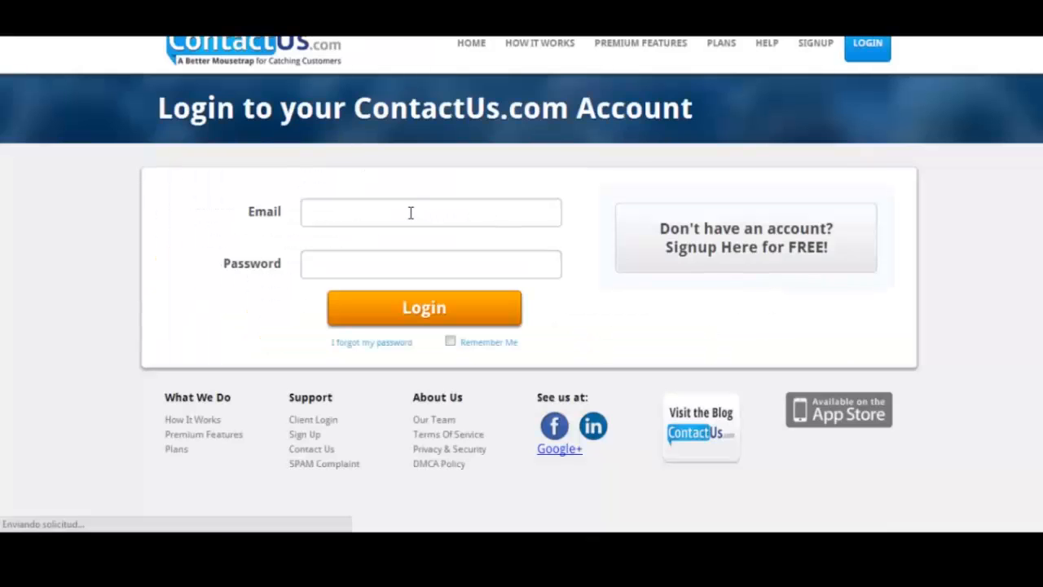
pyautogui.click(431, 212)
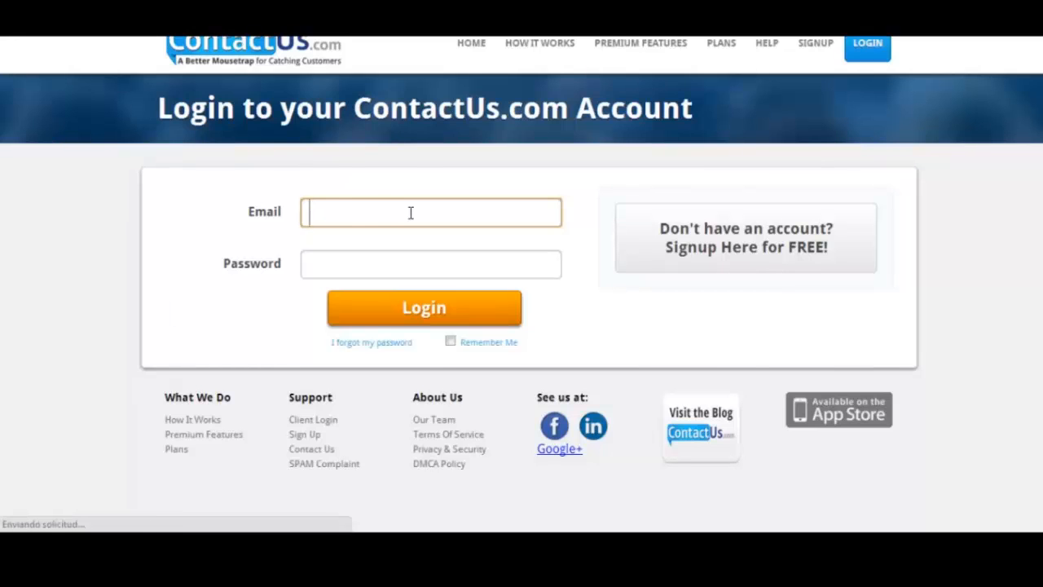
pyautogui.click(423, 308)
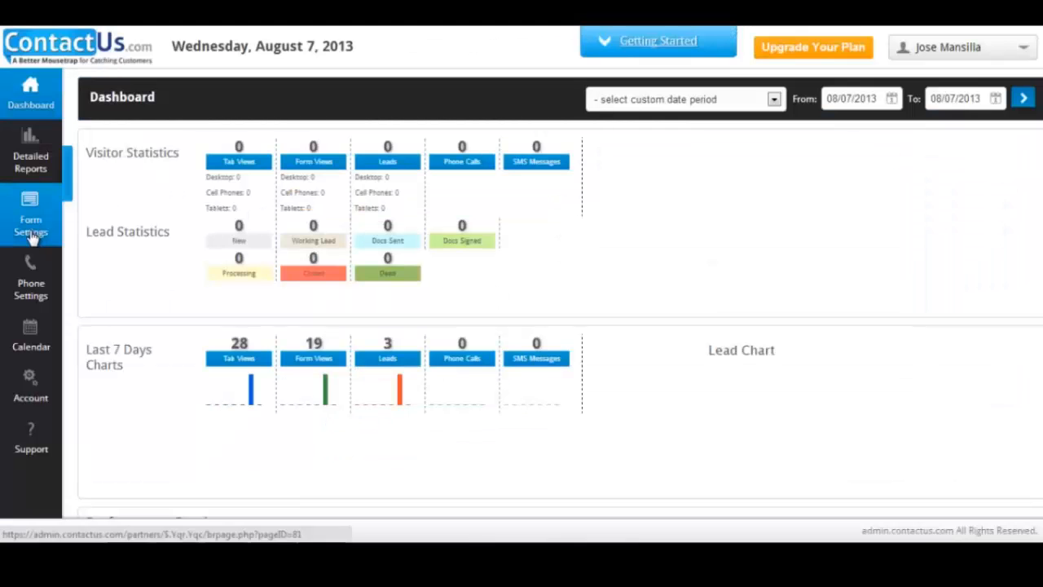
# - Open Form Settings to review the Newsletter Form's template, tab, mobile and MailChimp settings
pyautogui.click(31, 220)
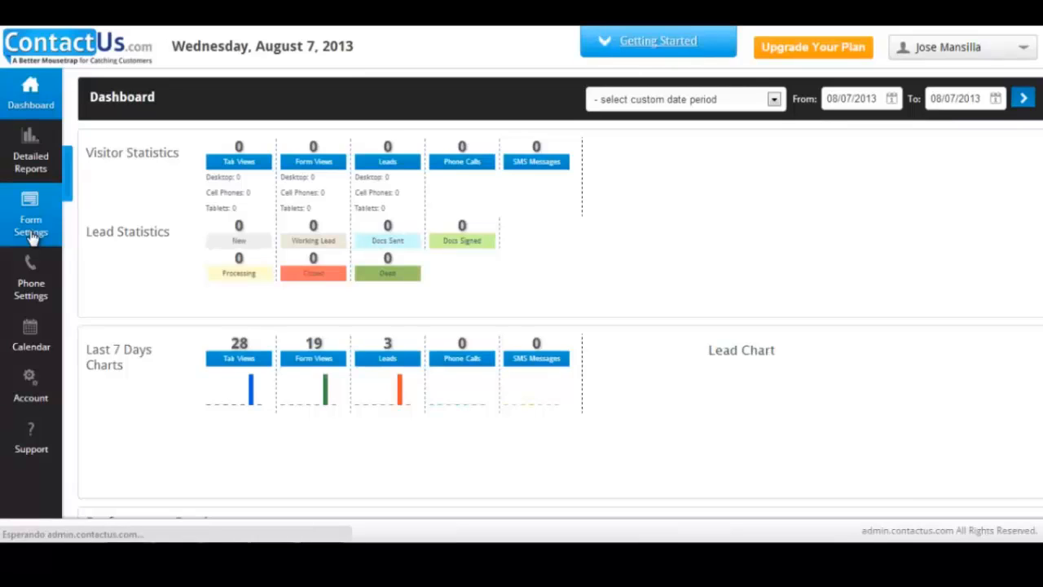
pyautogui.click(31, 220)
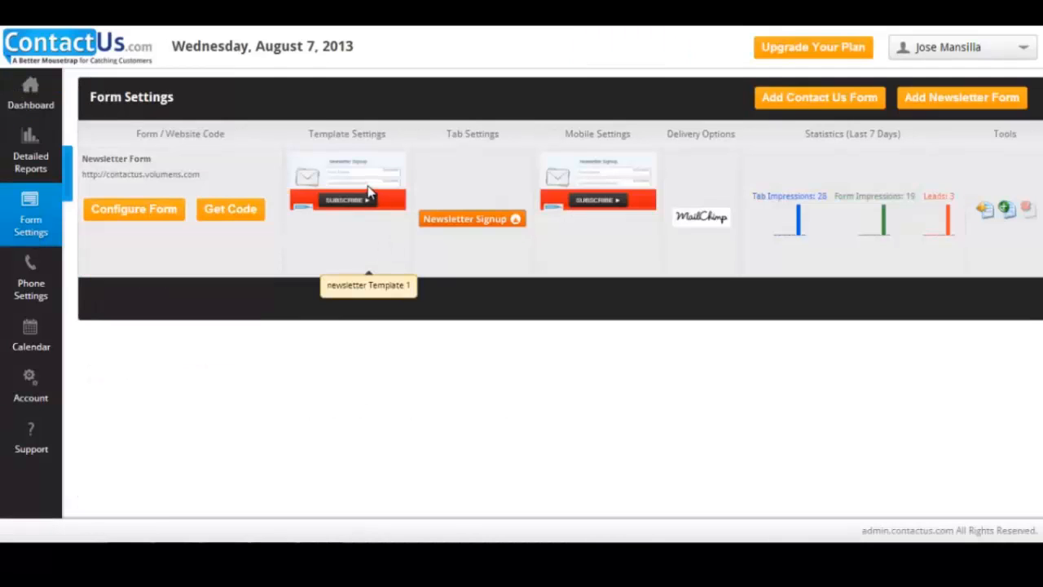
pyautogui.moveTo(598, 186)
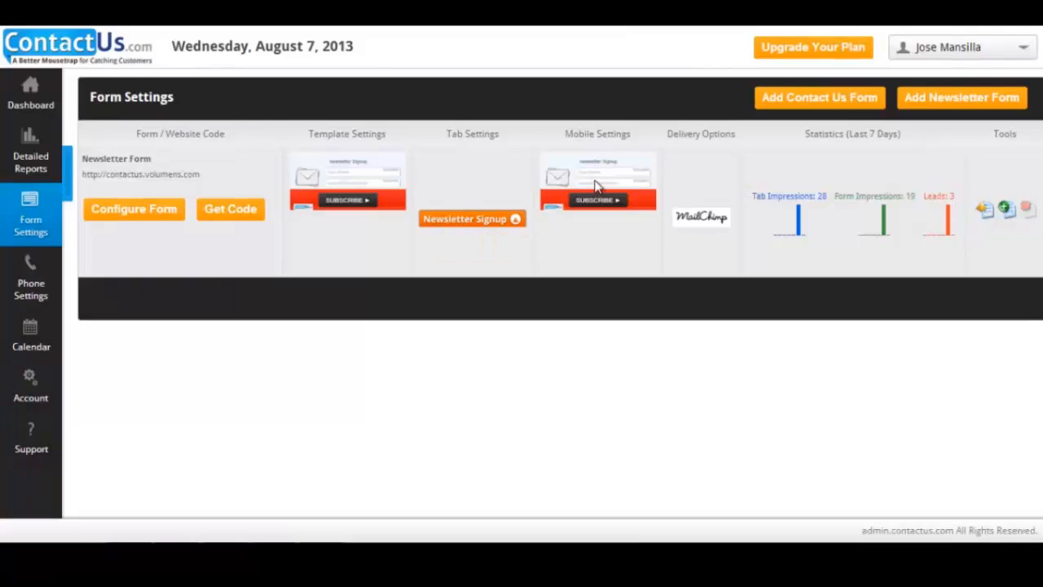
pyautogui.moveTo(726, 246)
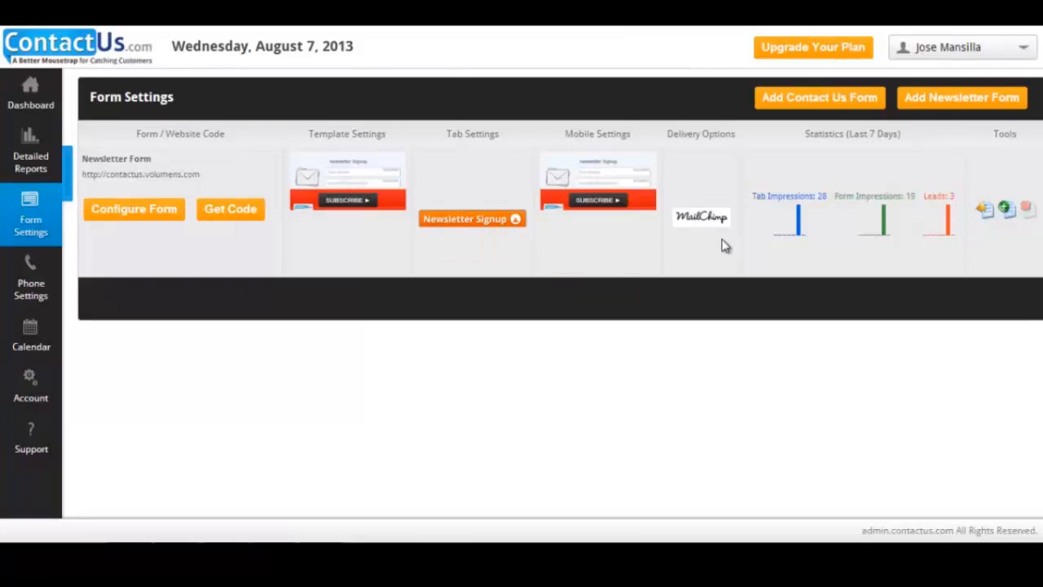
pyautogui.moveTo(656, 231)
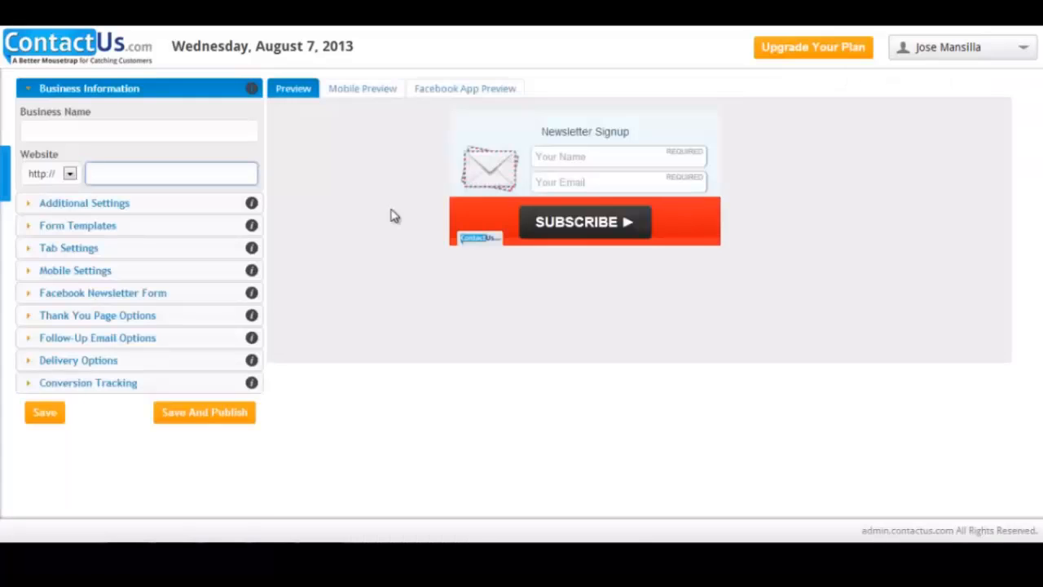
pyautogui.click(142, 131)
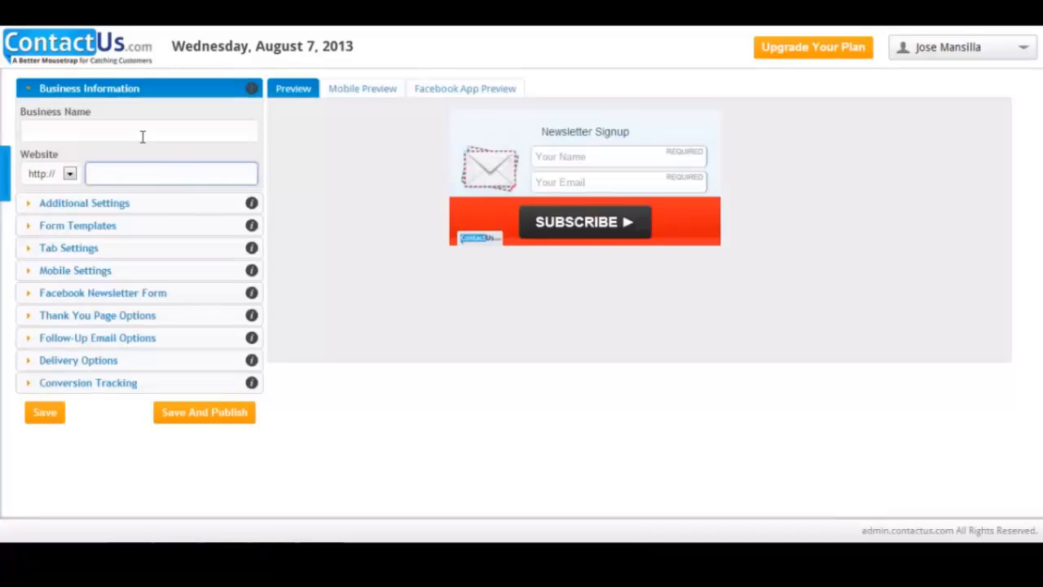
pyautogui.write('ContactUs.com')
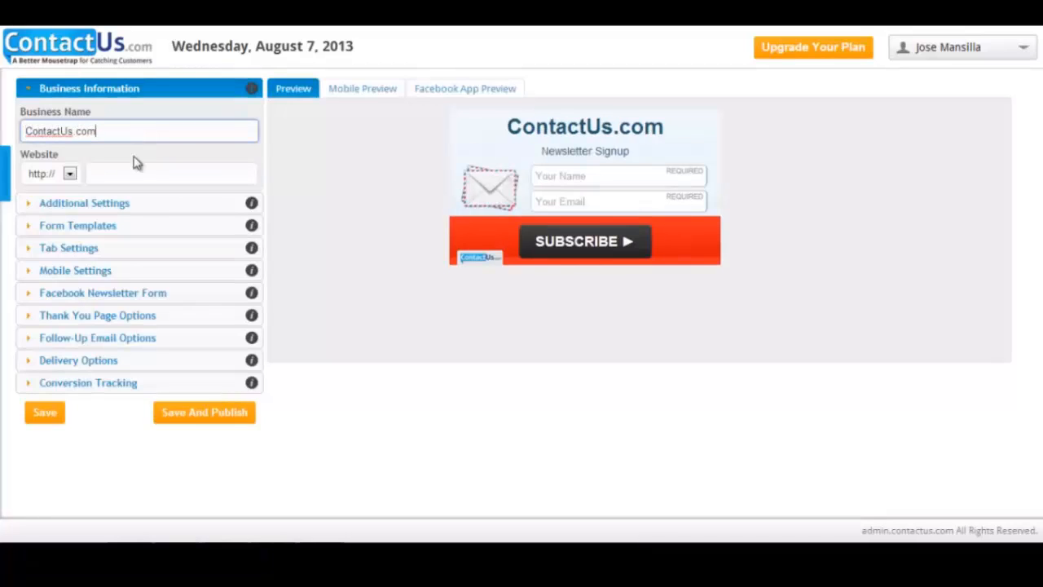
pyautogui.click(171, 172)
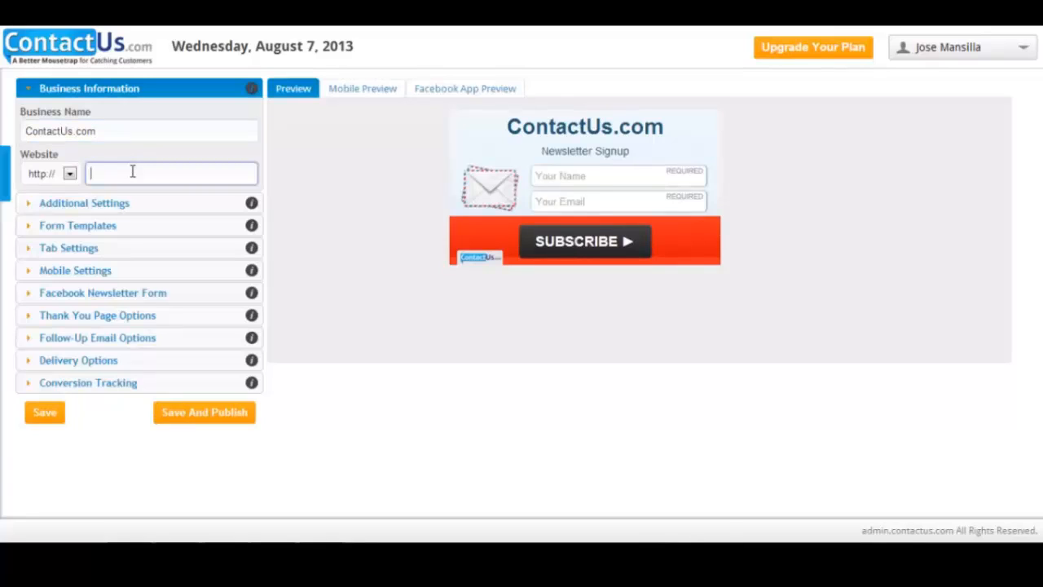
pyautogui.write('www.contactus.com')
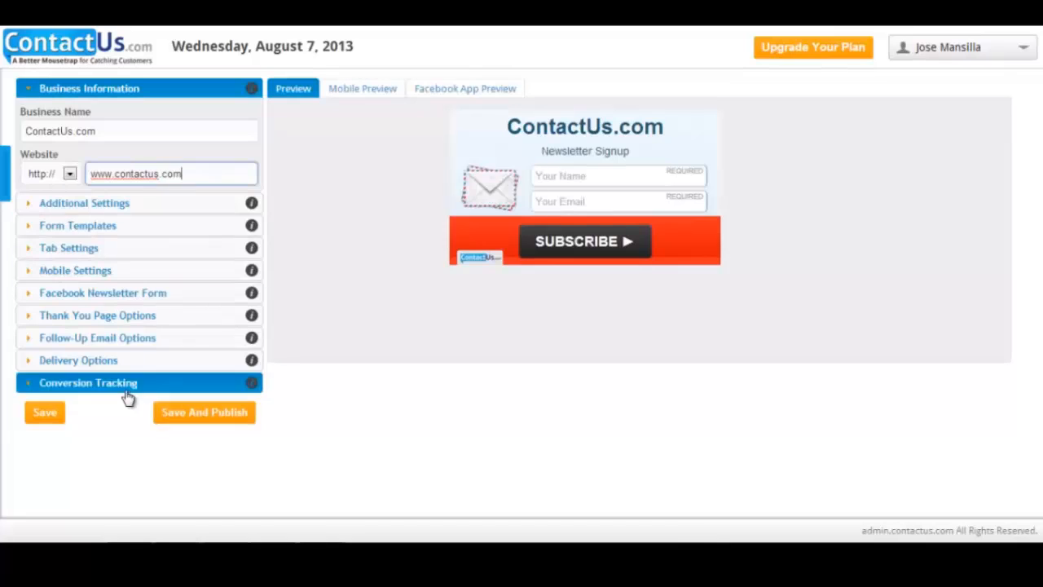
pyautogui.click(44, 412)
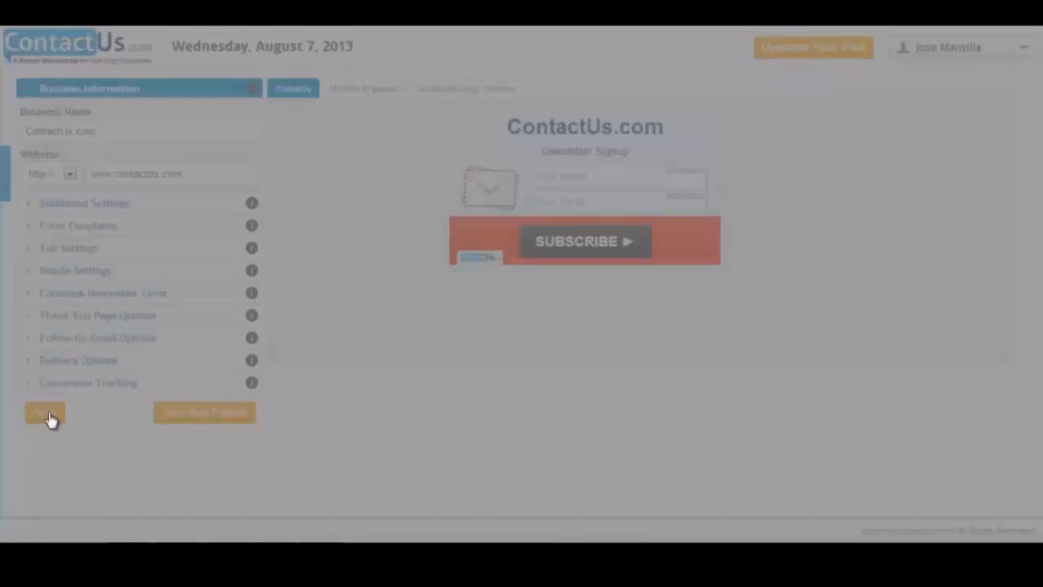
pyautogui.click(44, 412)
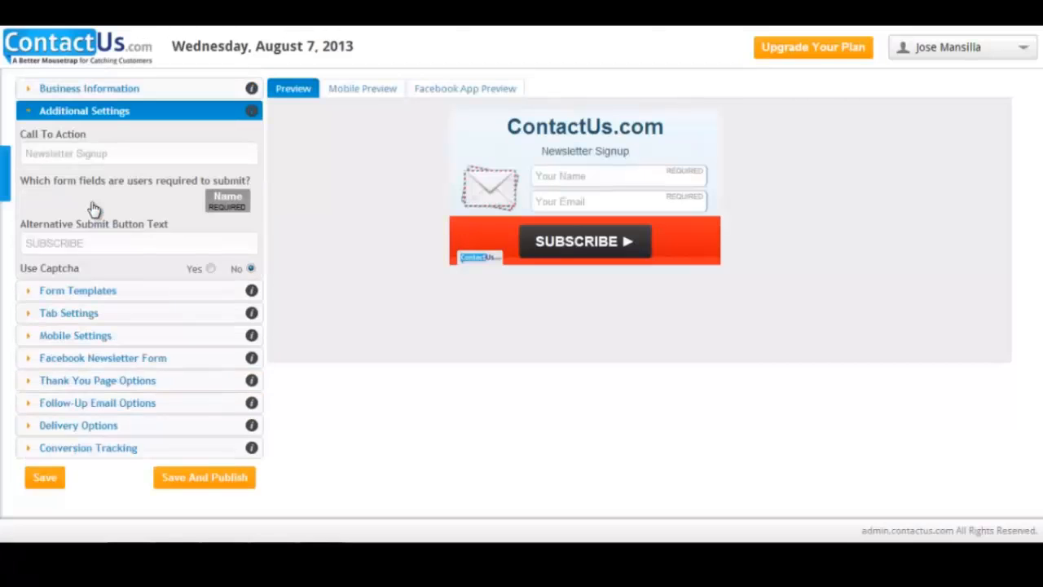
# - Set call to action 'Subscribe form more information', button 'Sign me up!', no captcha, and save
pyautogui.write('Subscribe for')
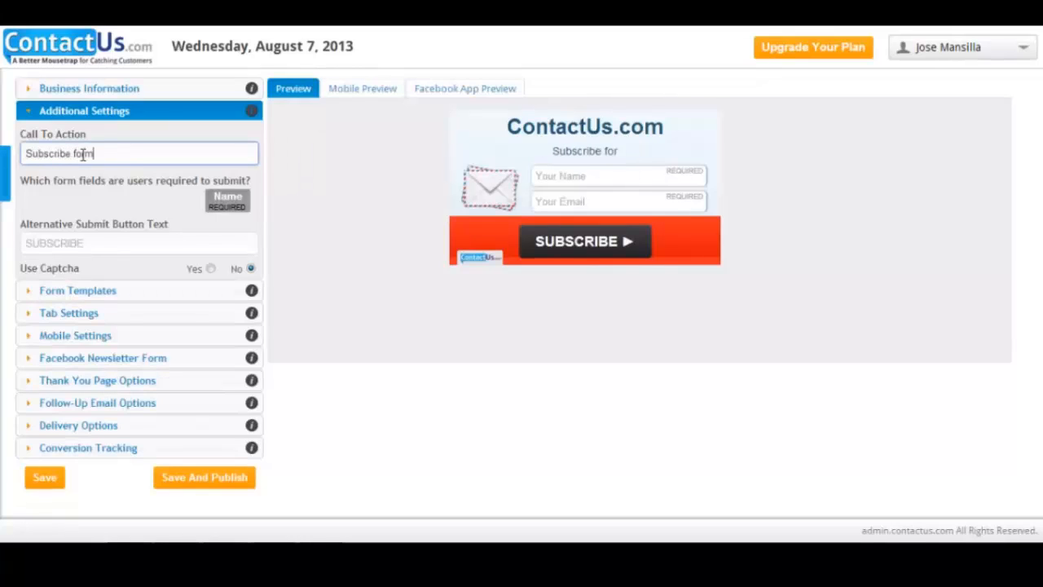
pyautogui.write('more information')
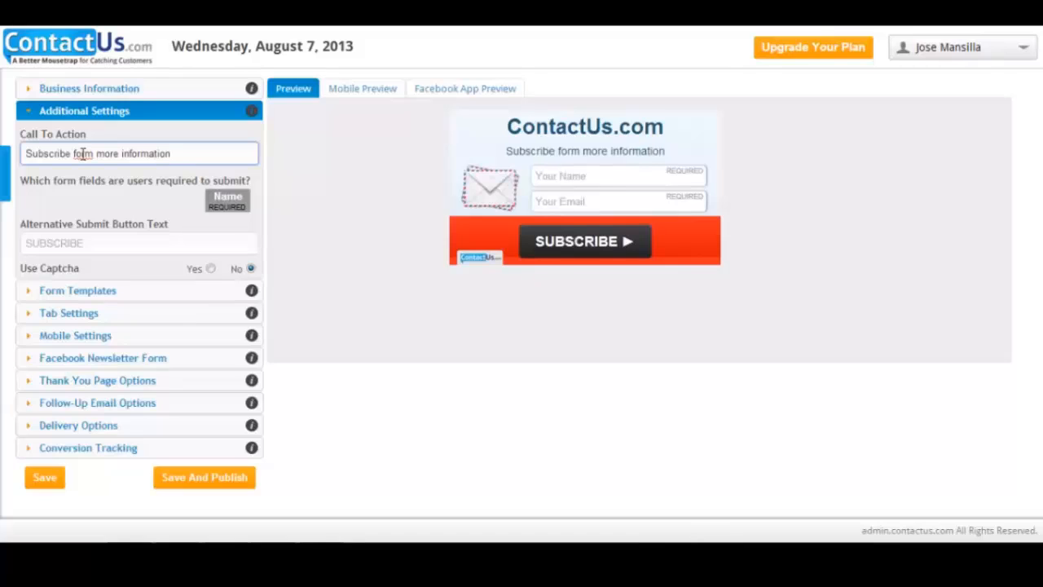
pyautogui.moveTo(227, 201)
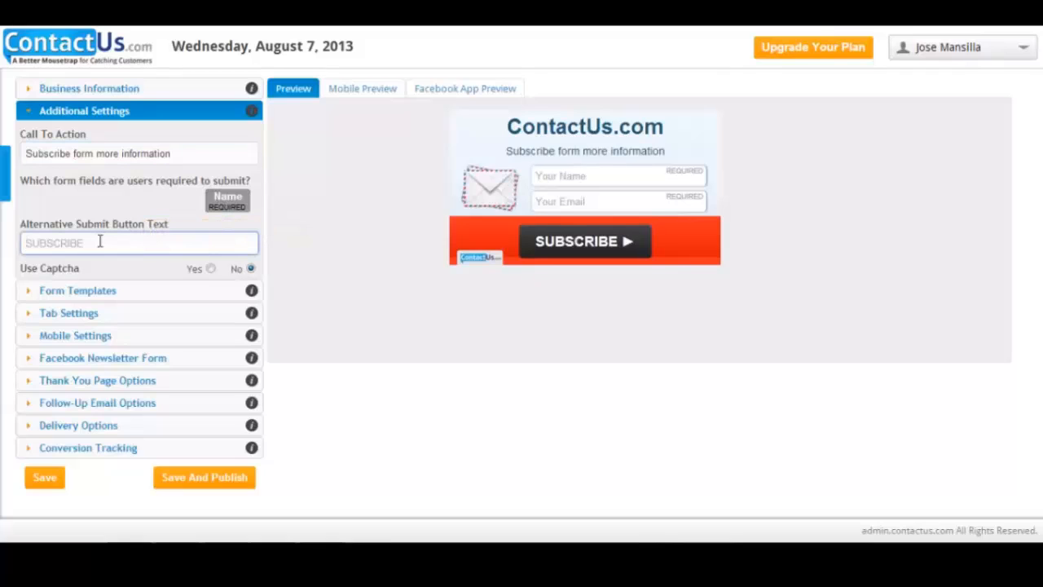
pyautogui.write('Sign me up!')
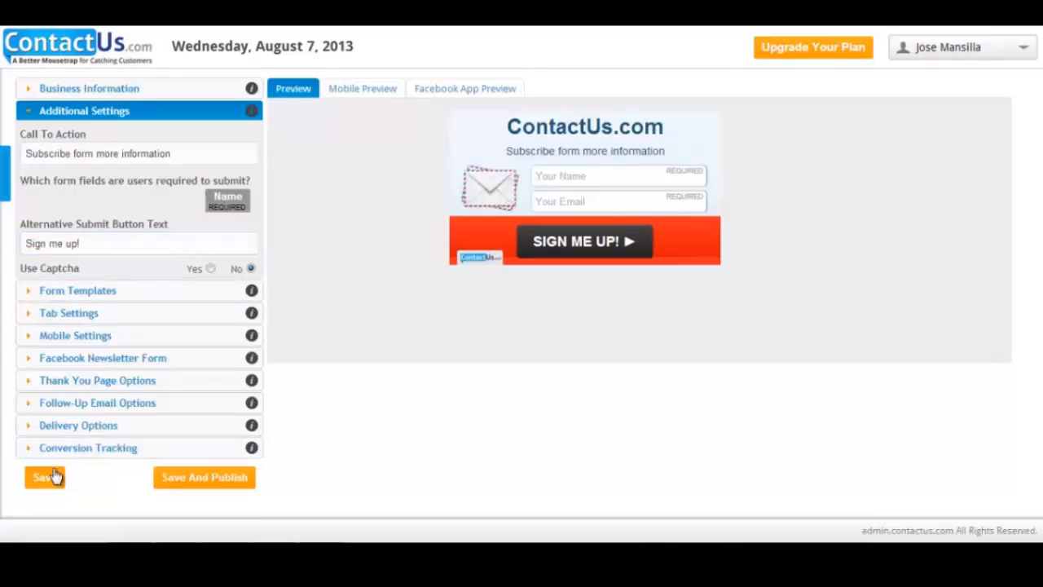
pyautogui.click(44, 477)
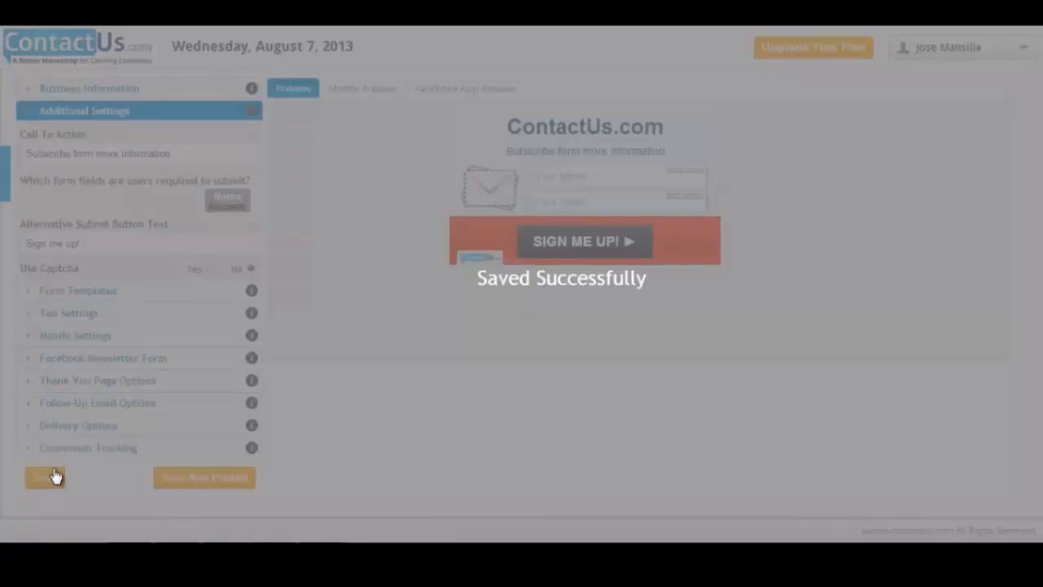
pyautogui.click(42, 477)
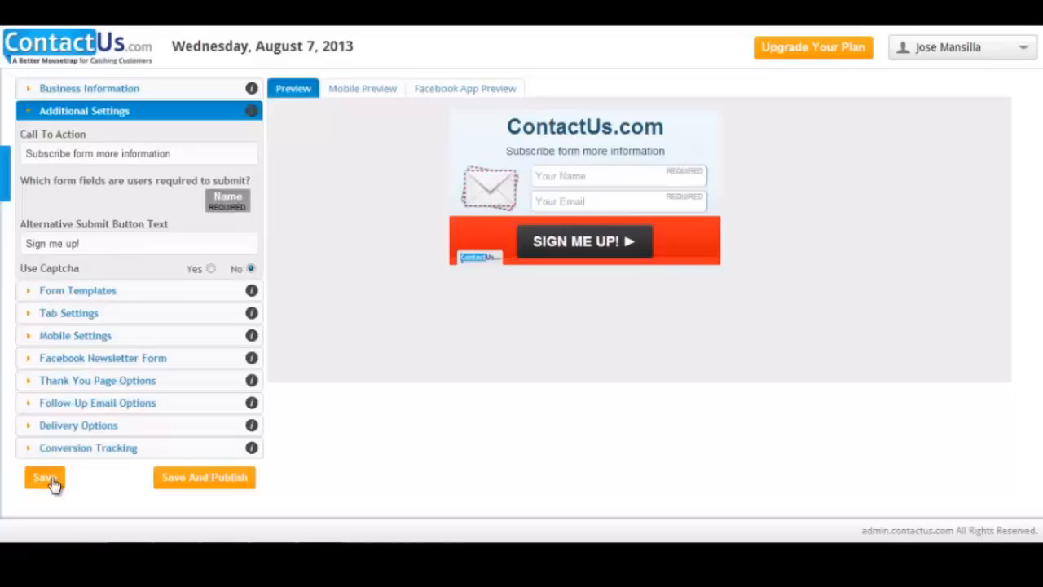
pyautogui.moveTo(89, 295)
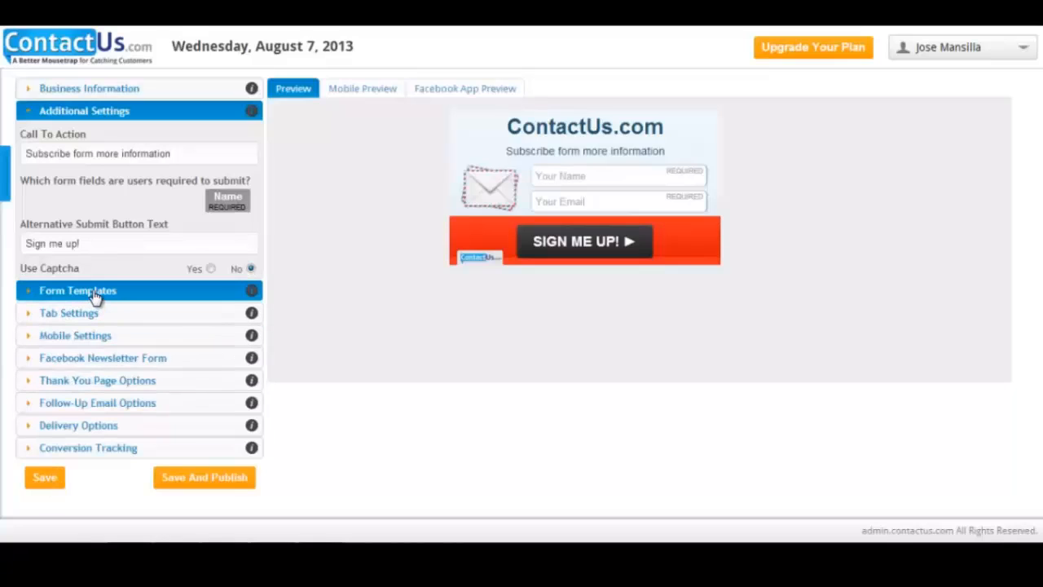
# - Pick Newsletter Template 7 from Form Templates, after briefly trying Template 2
pyautogui.click(77, 290)
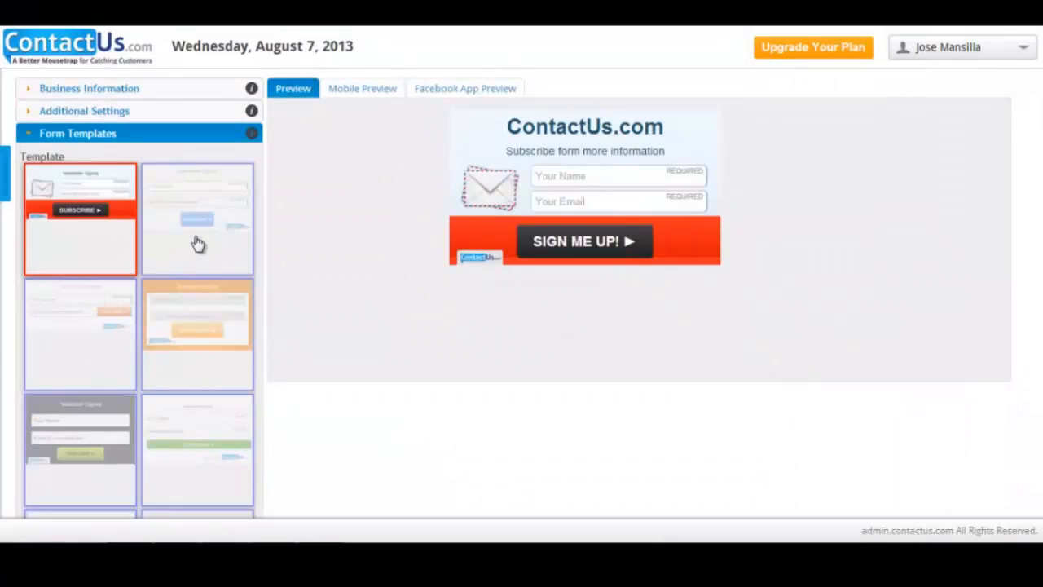
pyautogui.click(197, 228)
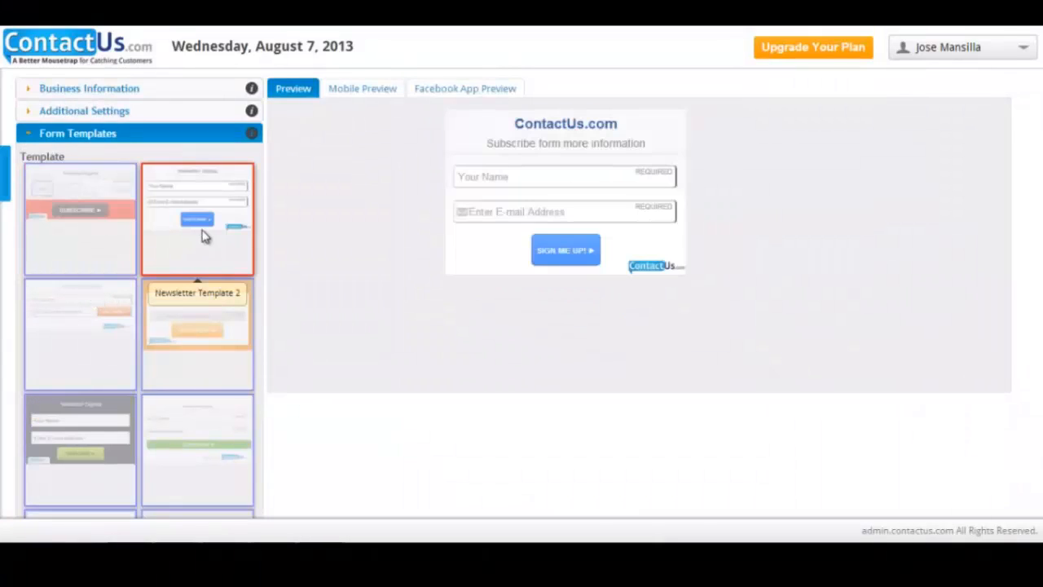
pyautogui.click(197, 338)
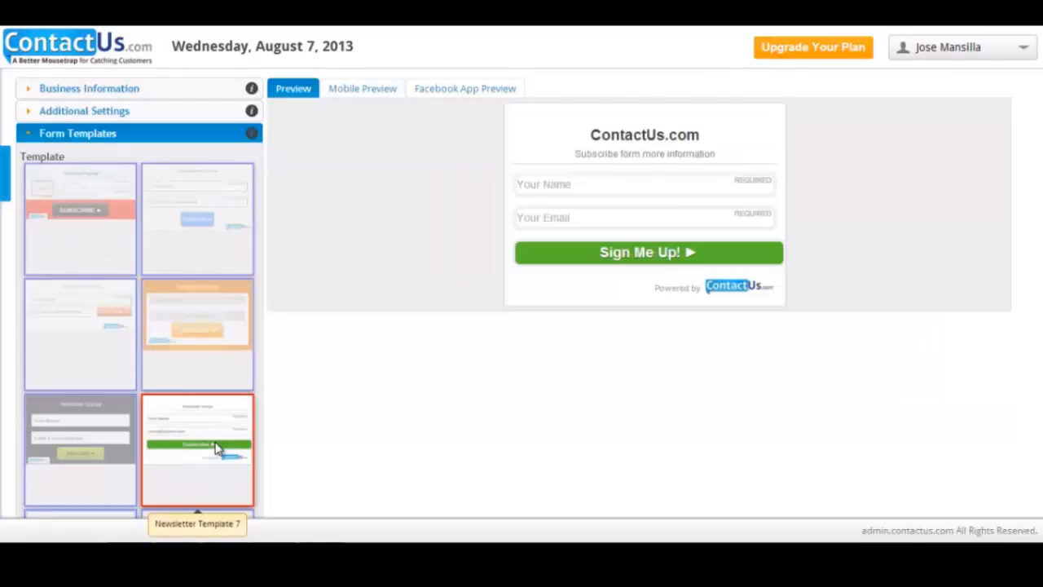
pyautogui.moveTo(324, 339)
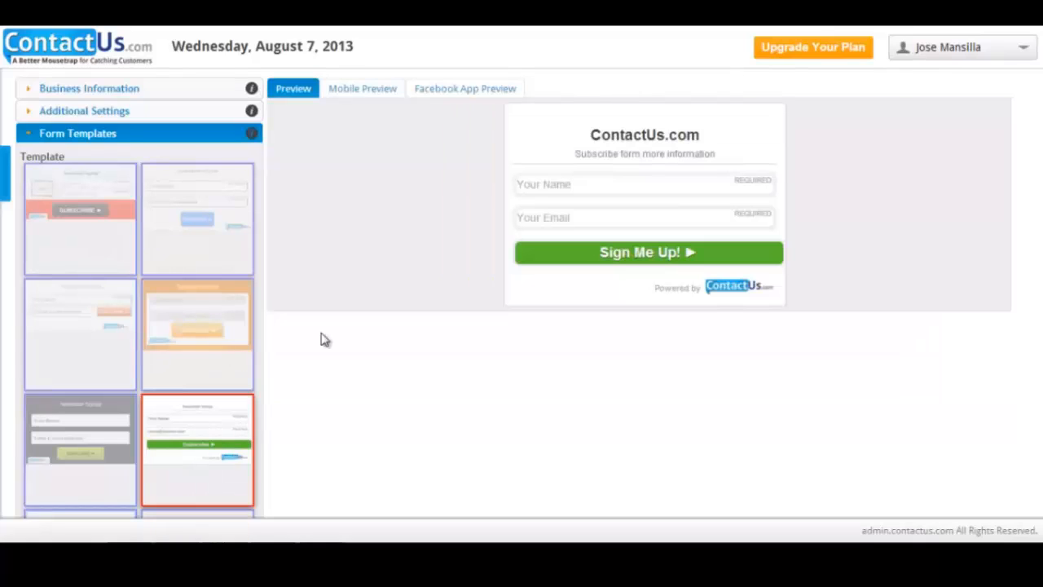
# - Set the form to open only on tab click and save the Template 7 design
pyautogui.scroll(-3)
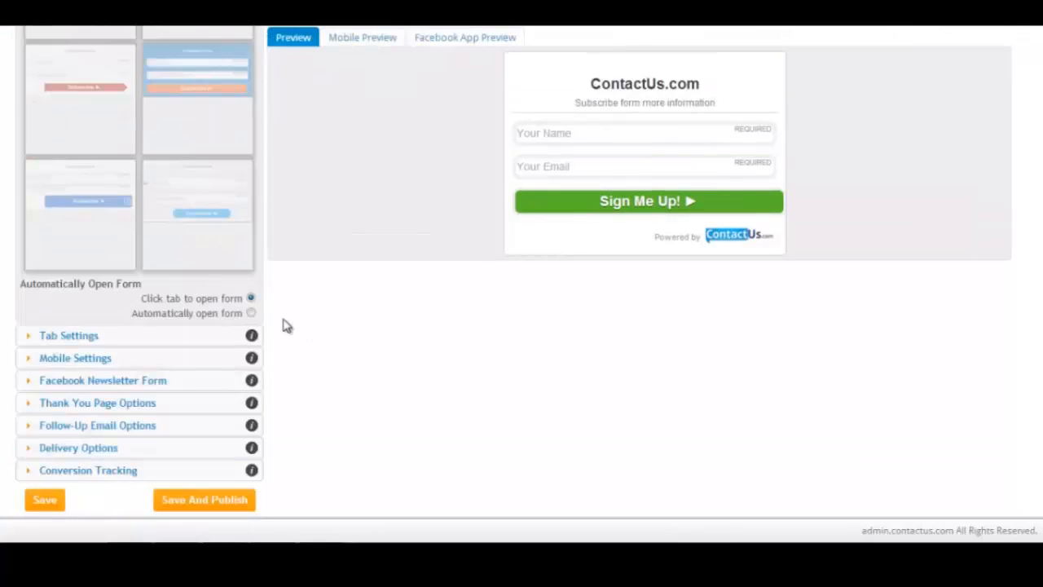
pyautogui.moveTo(134, 283)
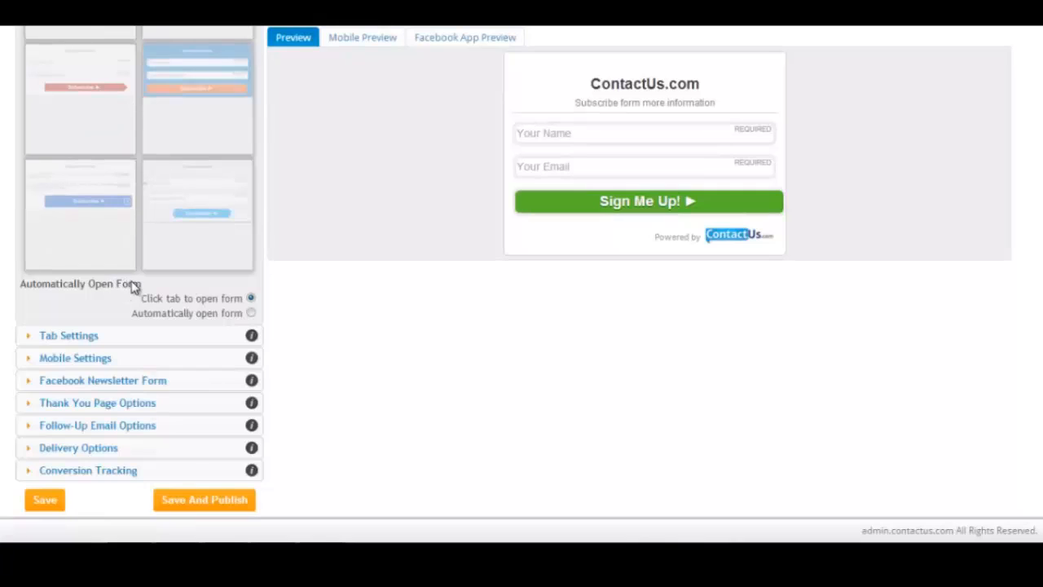
pyautogui.moveTo(134, 303)
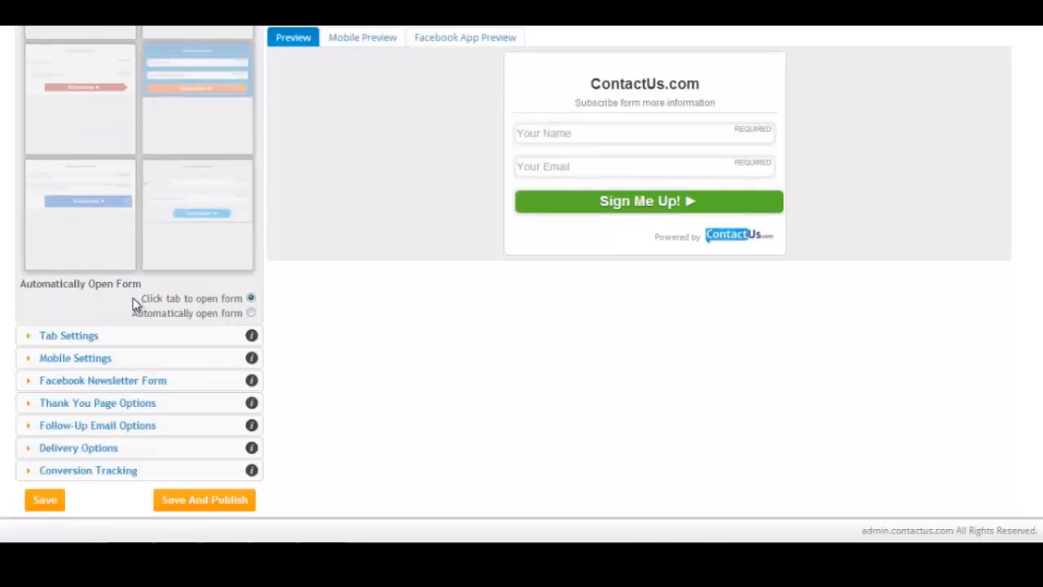
pyautogui.click(251, 299)
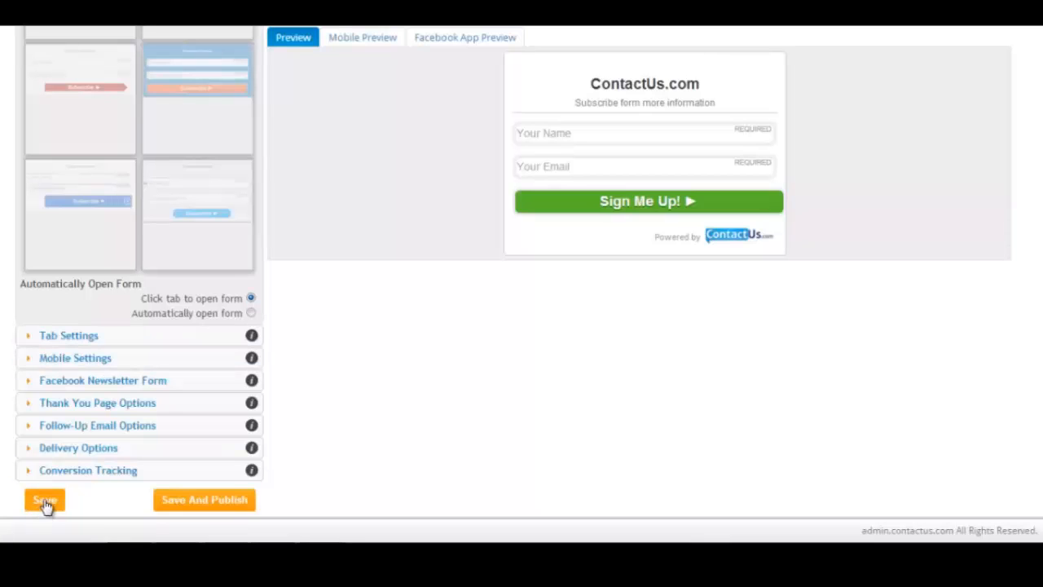
pyautogui.click(44, 499)
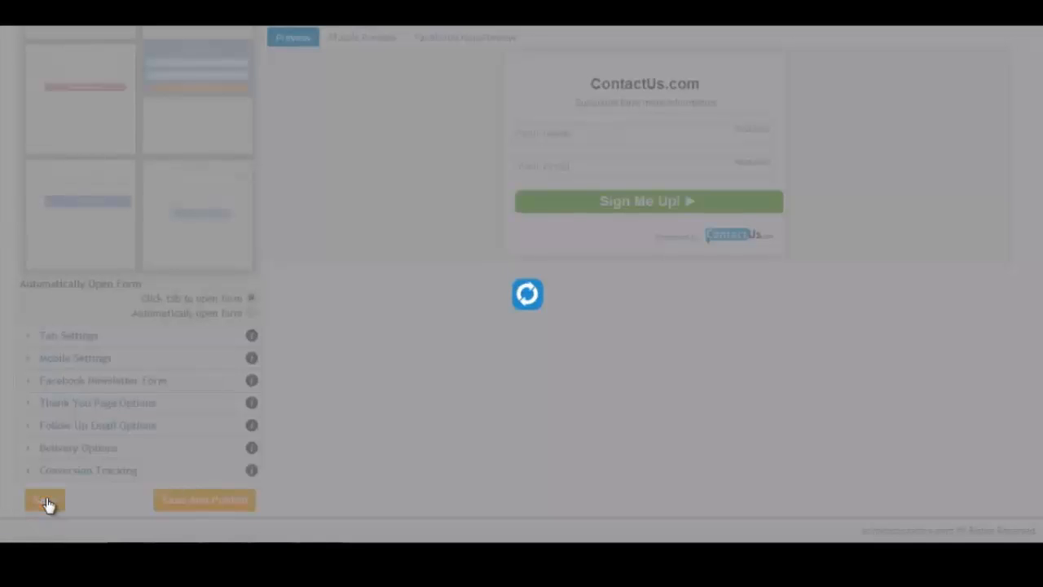
pyautogui.click(44, 500)
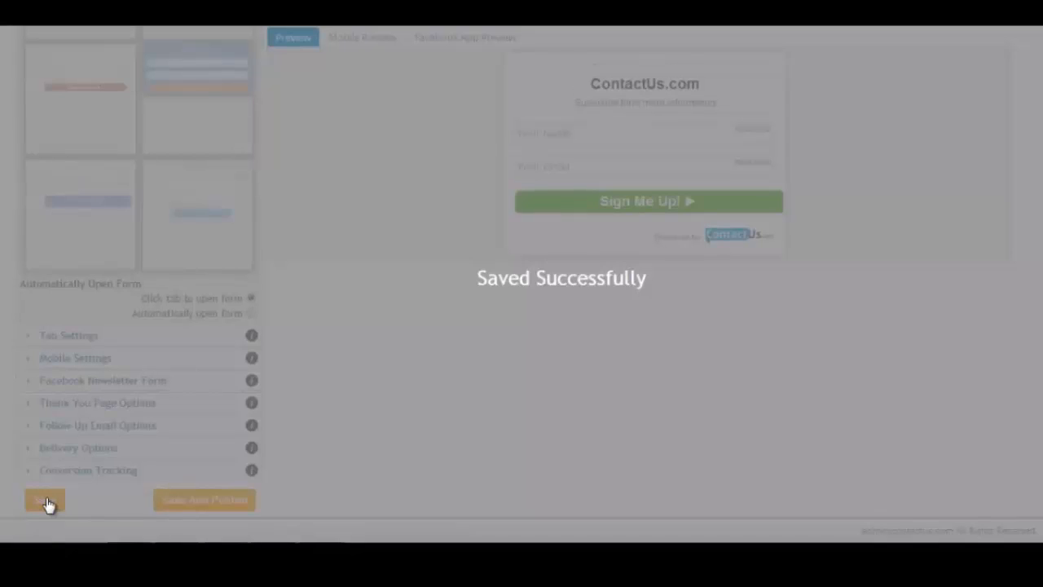
pyautogui.click(44, 499)
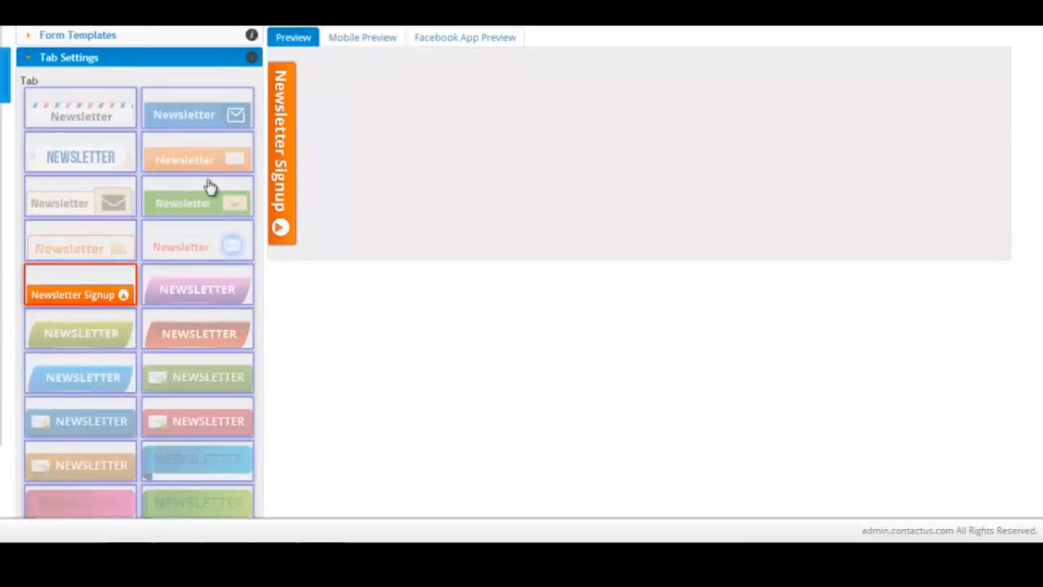
pyautogui.moveTo(165, 212)
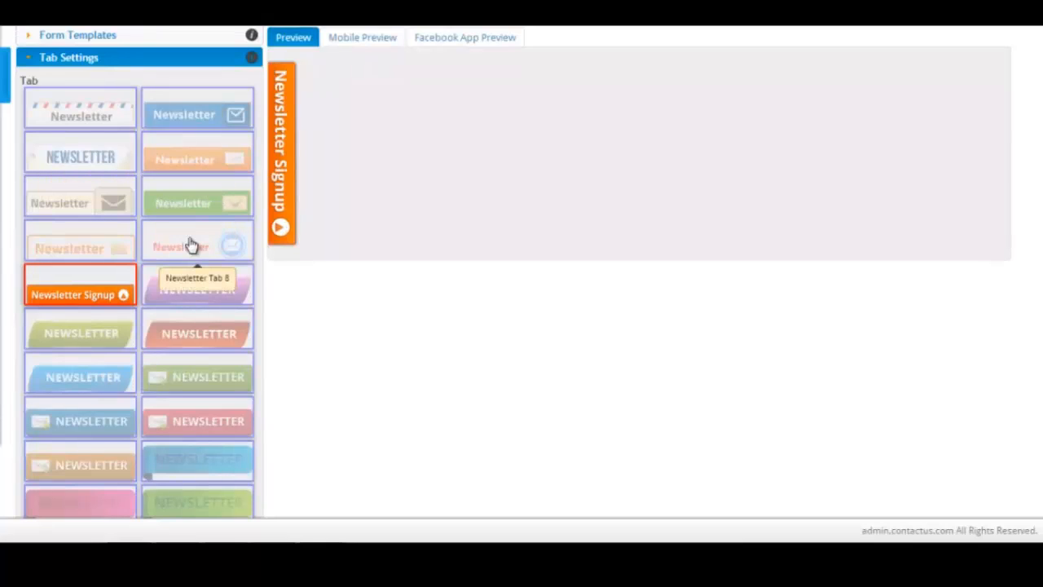
pyautogui.moveTo(88, 373)
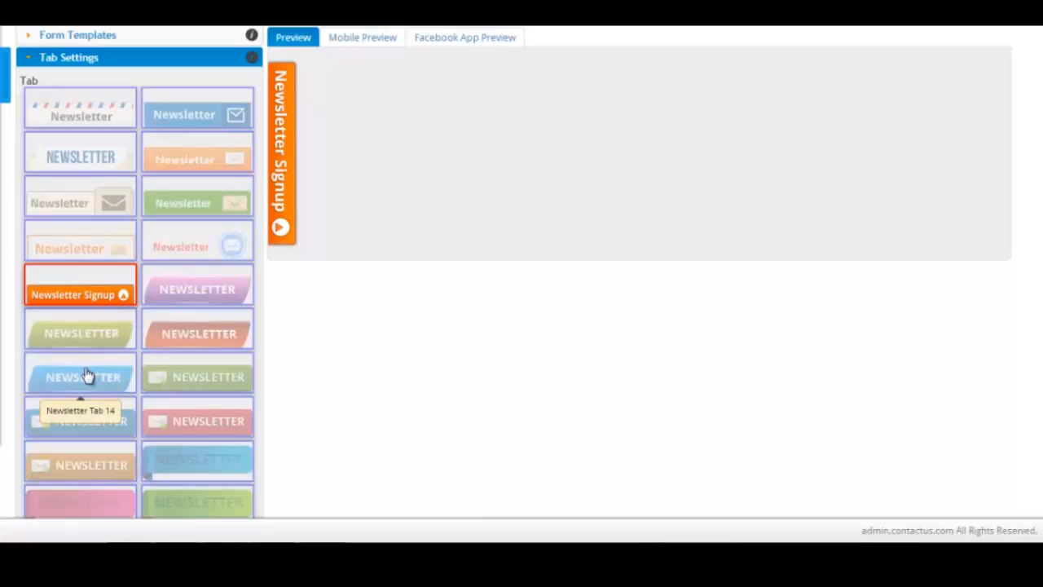
# - Select the blue vertical Newsletter Tab 14 style in Tab Settings
pyautogui.click(80, 375)
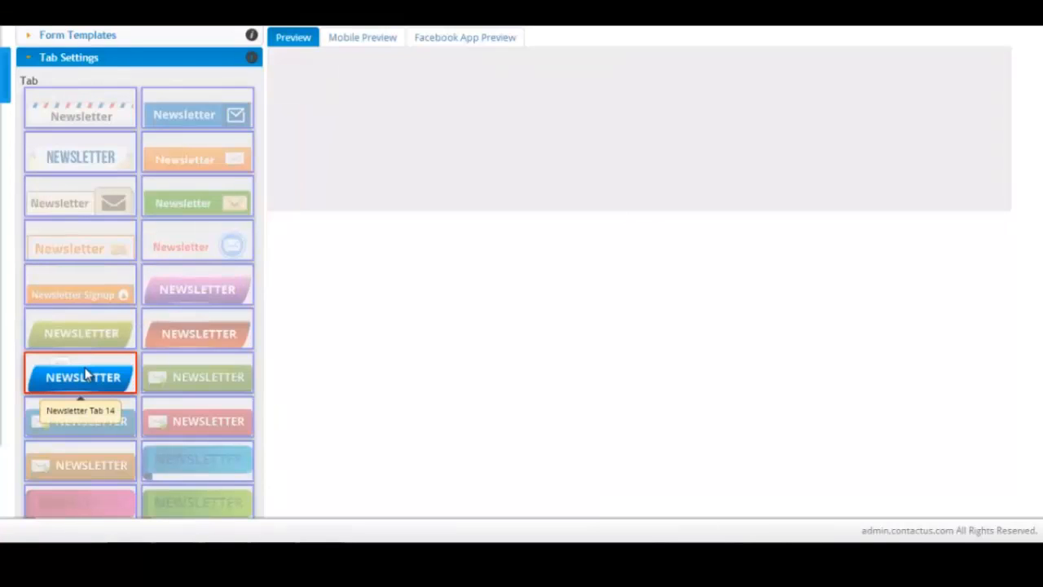
pyautogui.click(80, 374)
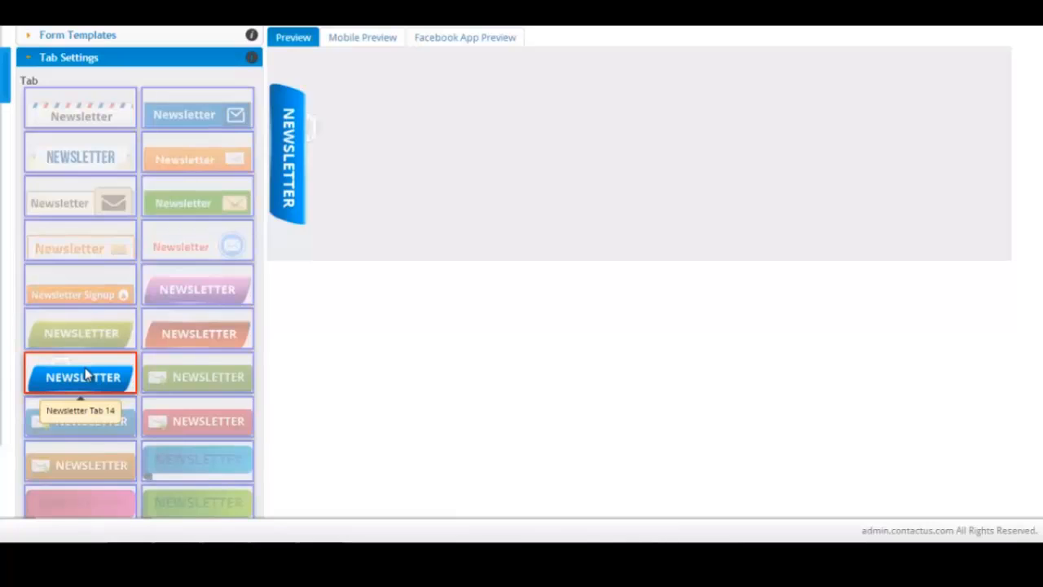
pyautogui.moveTo(342, 181)
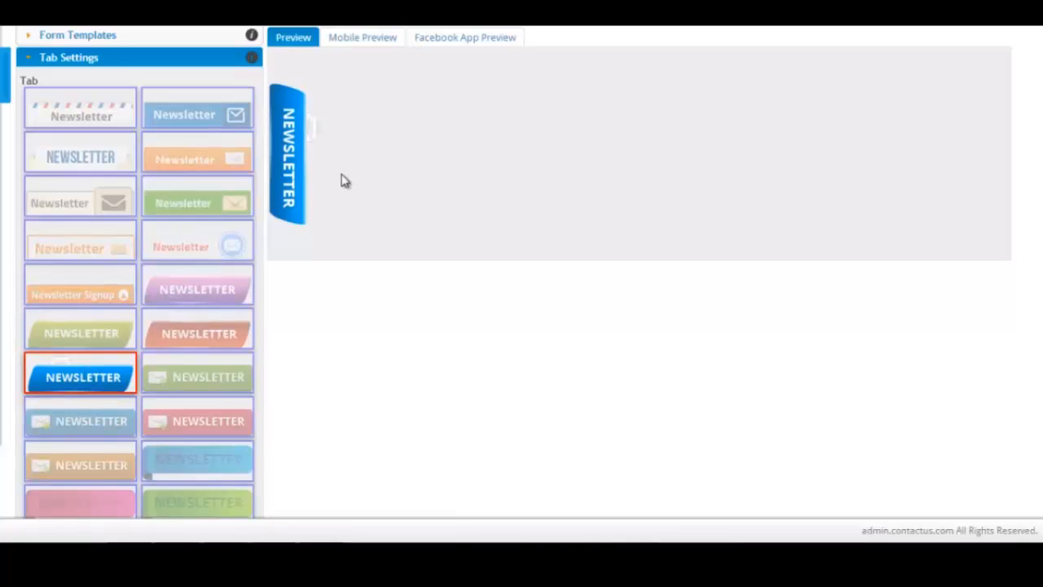
# - Place the blue newsletter tab at bottom centre, save, and show the mobile settings
pyautogui.scroll(-3)
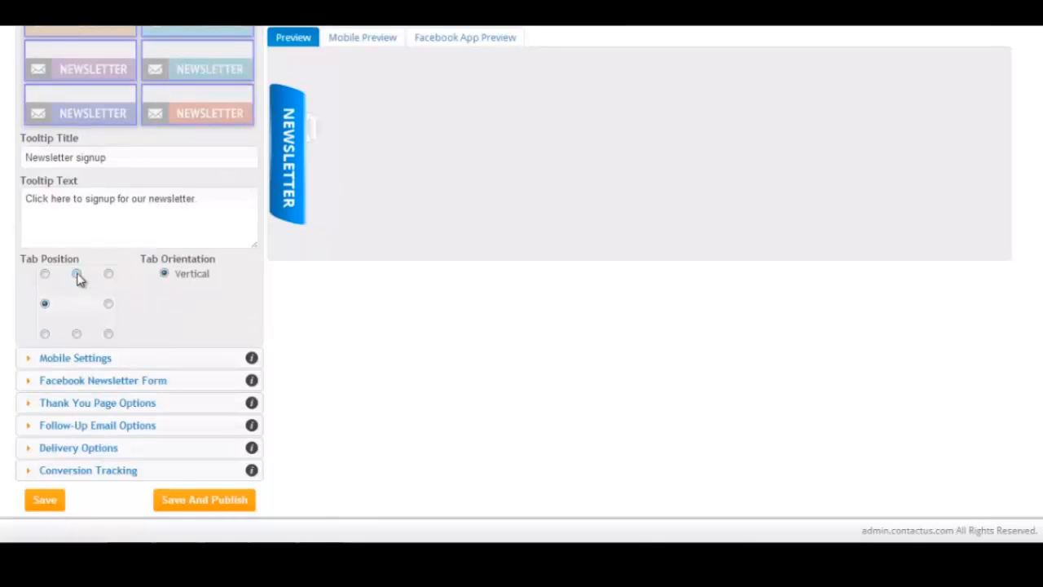
pyautogui.click(108, 304)
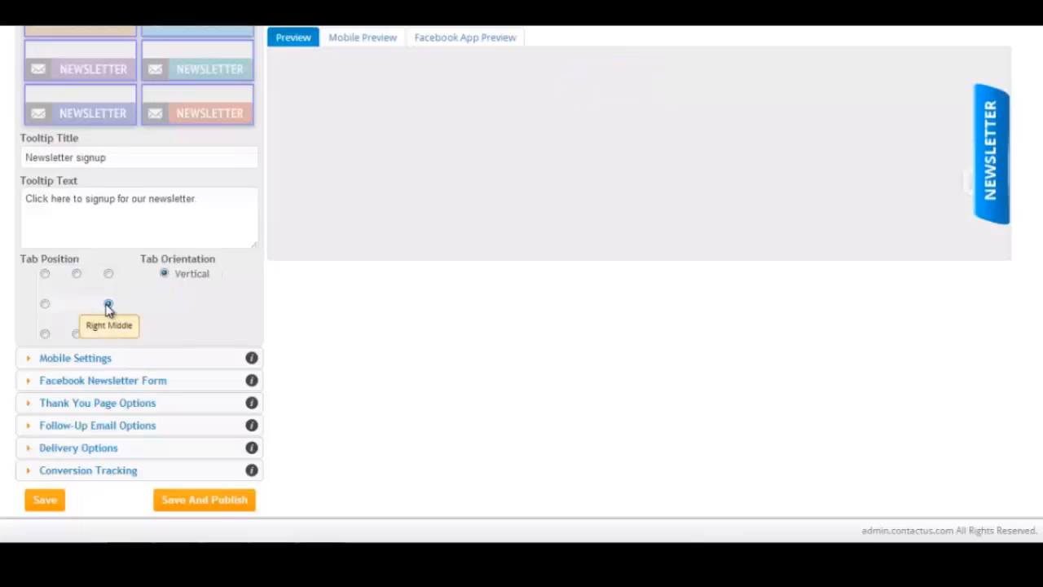
pyautogui.click(76, 333)
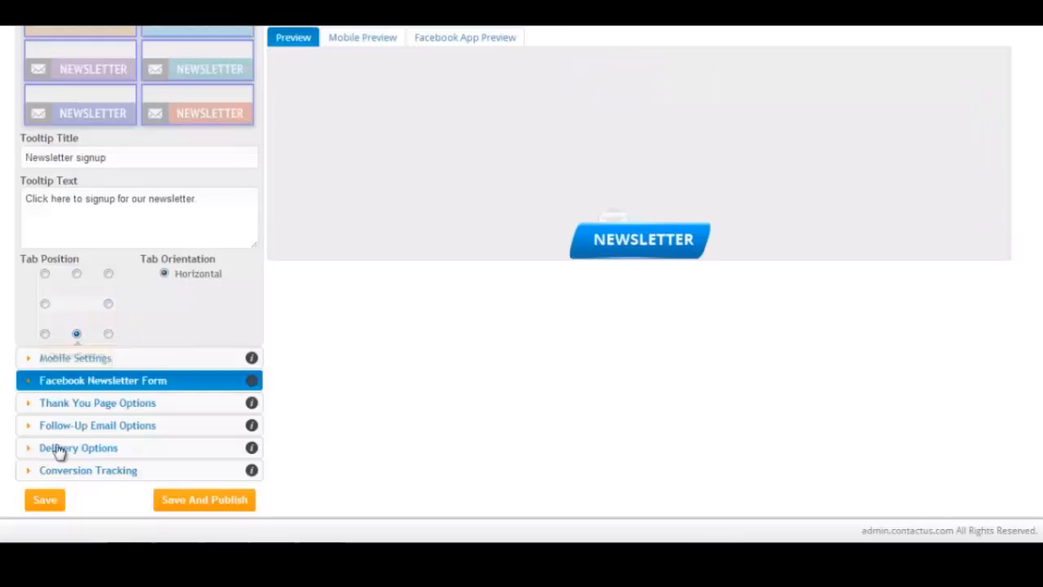
pyautogui.click(44, 499)
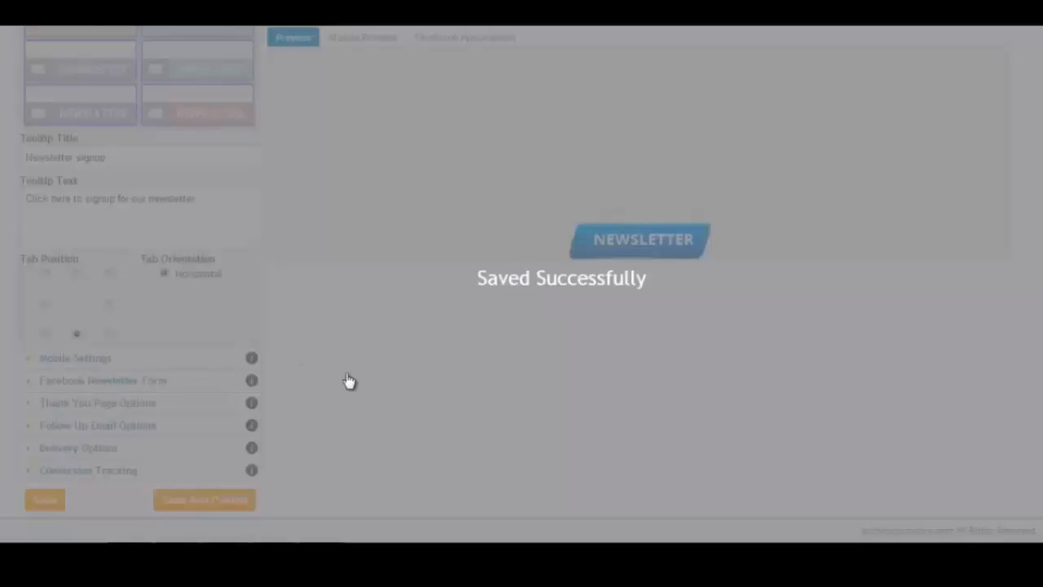
pyautogui.click(361, 38)
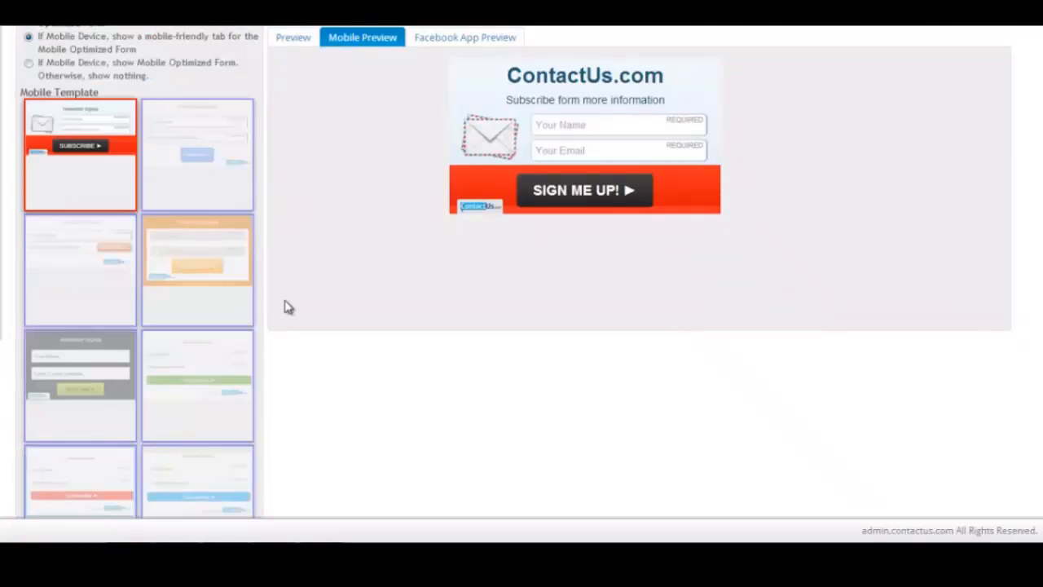
# - Choose the Mobile Newsletter 2 template and expand the Facebook Newsletter Form settings
pyautogui.click(197, 155)
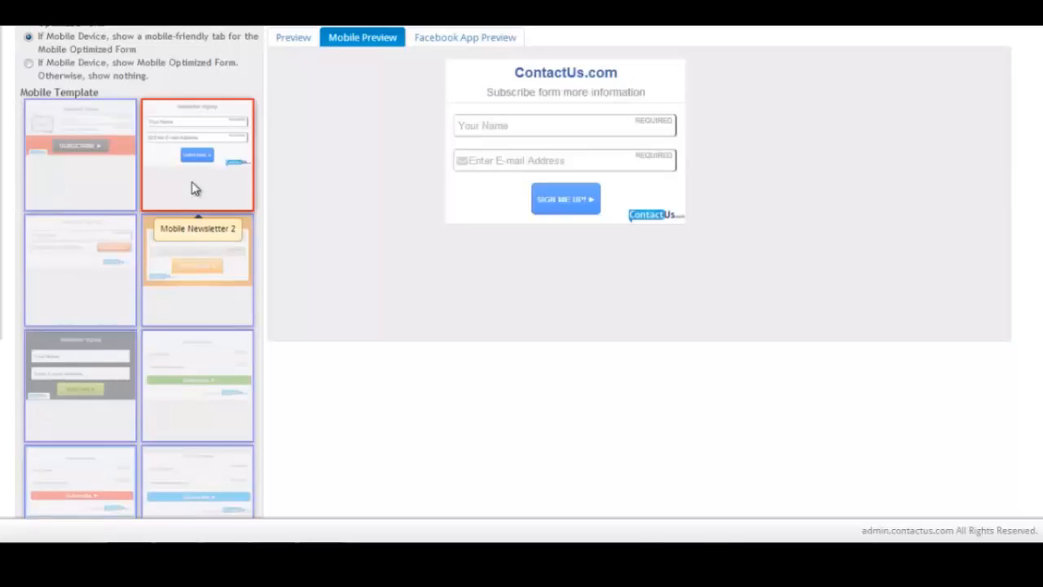
pyautogui.moveTo(287, 203)
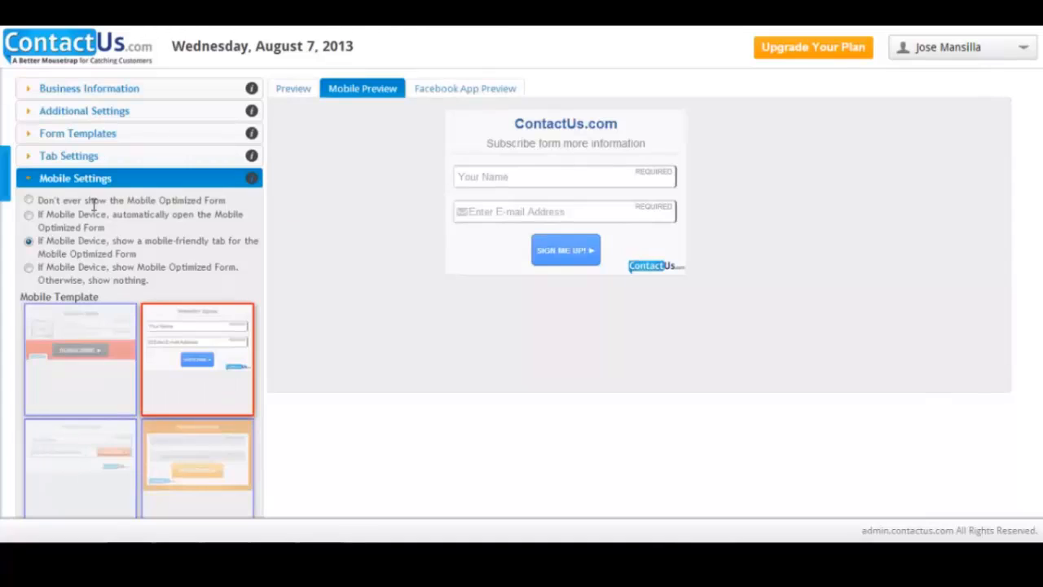
pyautogui.moveTo(120, 202)
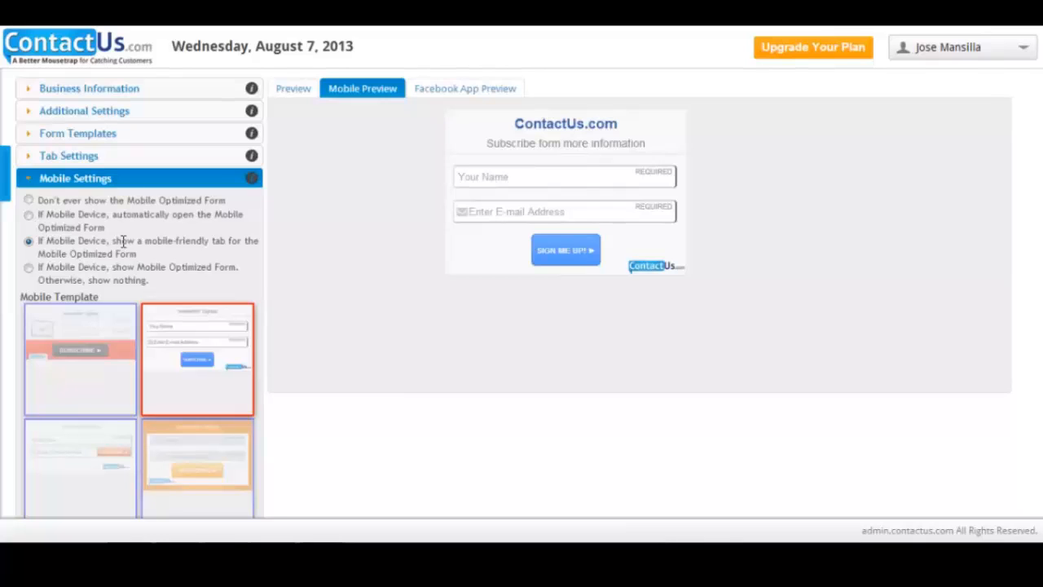
pyautogui.scroll(-3)
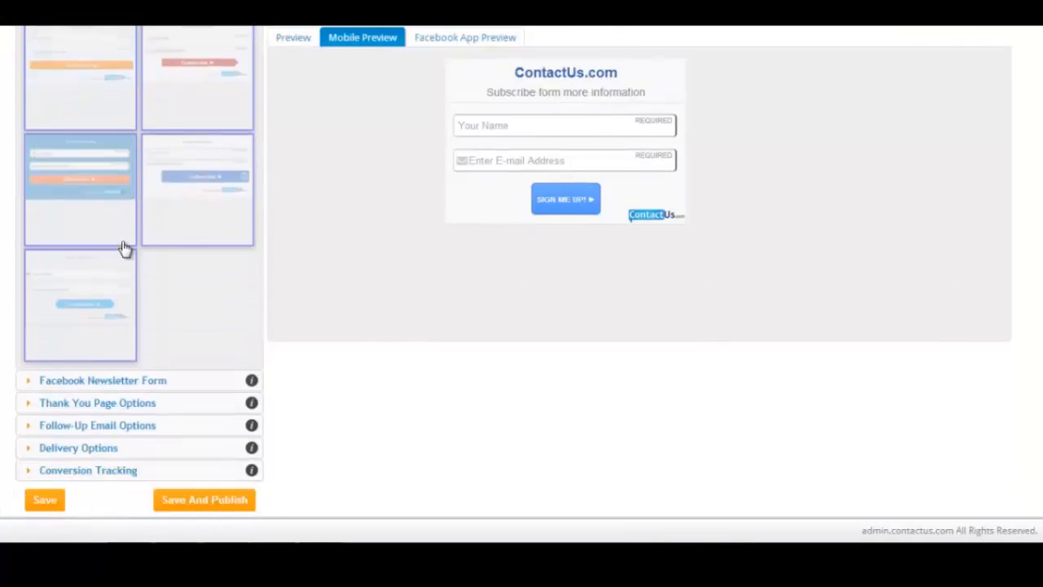
pyautogui.click(103, 380)
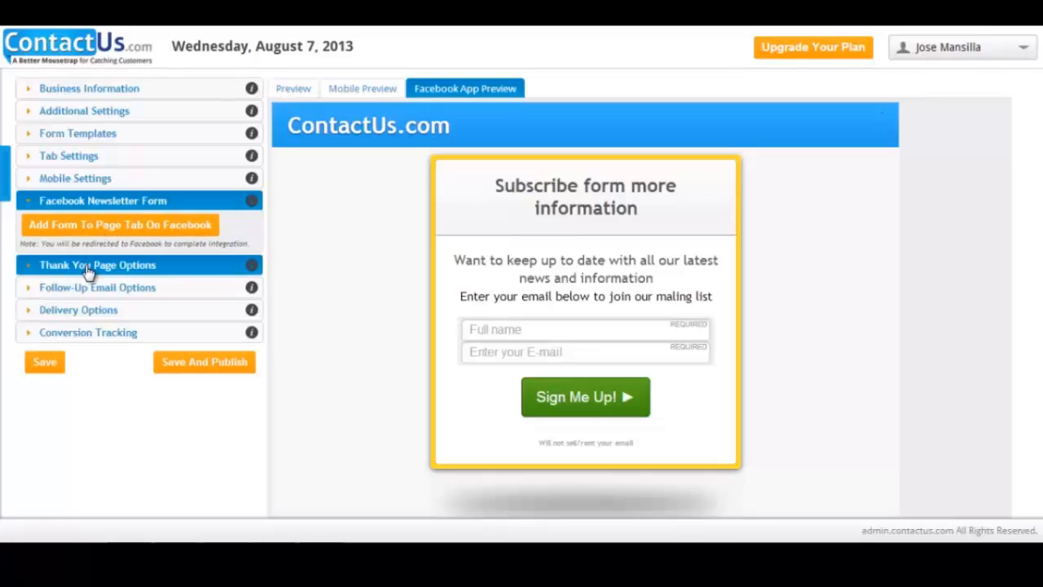
# - Expand Delivery Options to reveal the 3rd Party Integrations grid with MailChimp selected
pyautogui.click(97, 265)
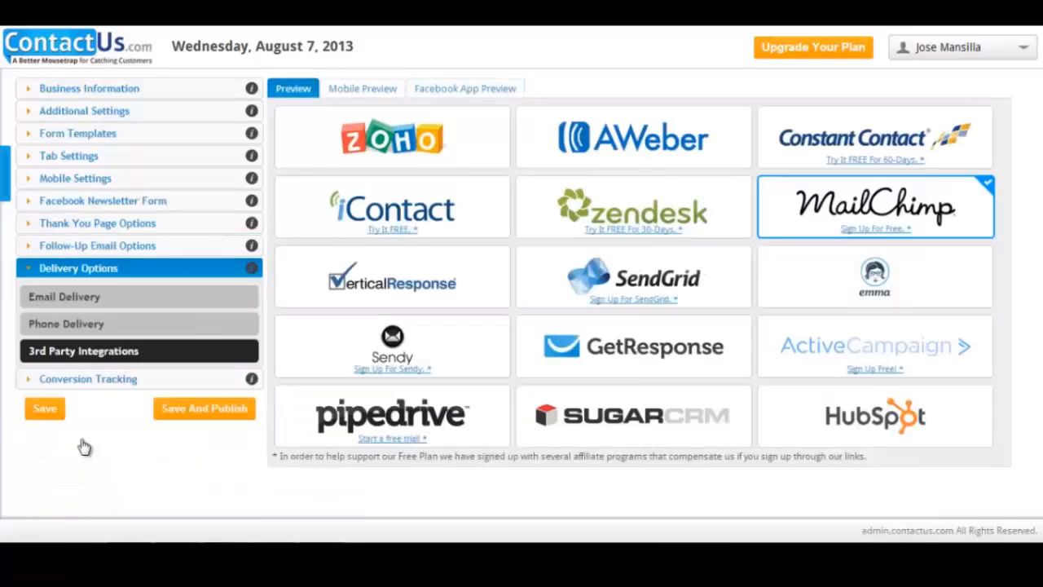
pyautogui.moveTo(82, 304)
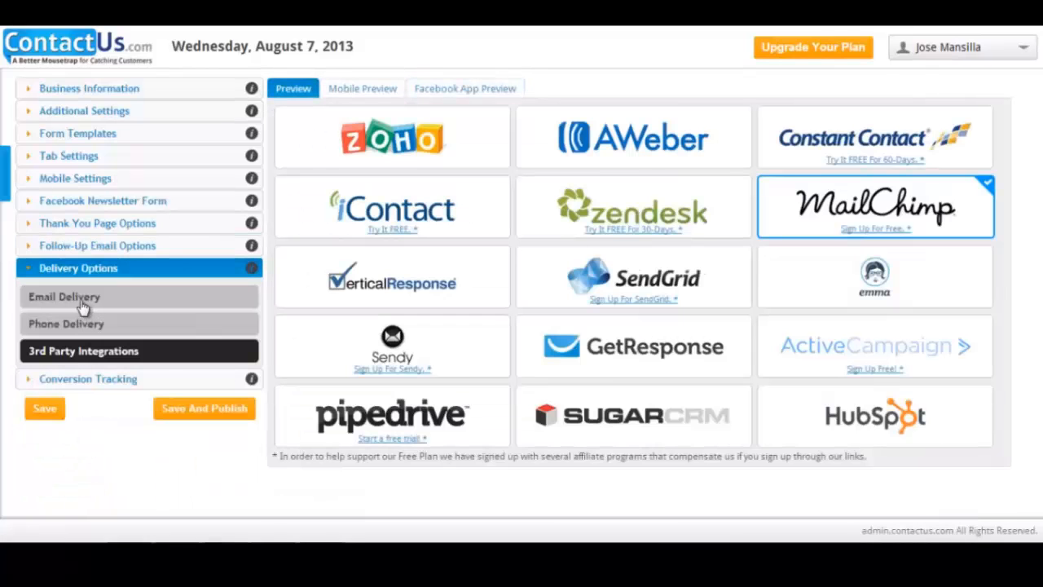
# - Expand Email Delivery and Phone Delivery to confirm email on, SMS and iPhone off
pyautogui.click(77, 296)
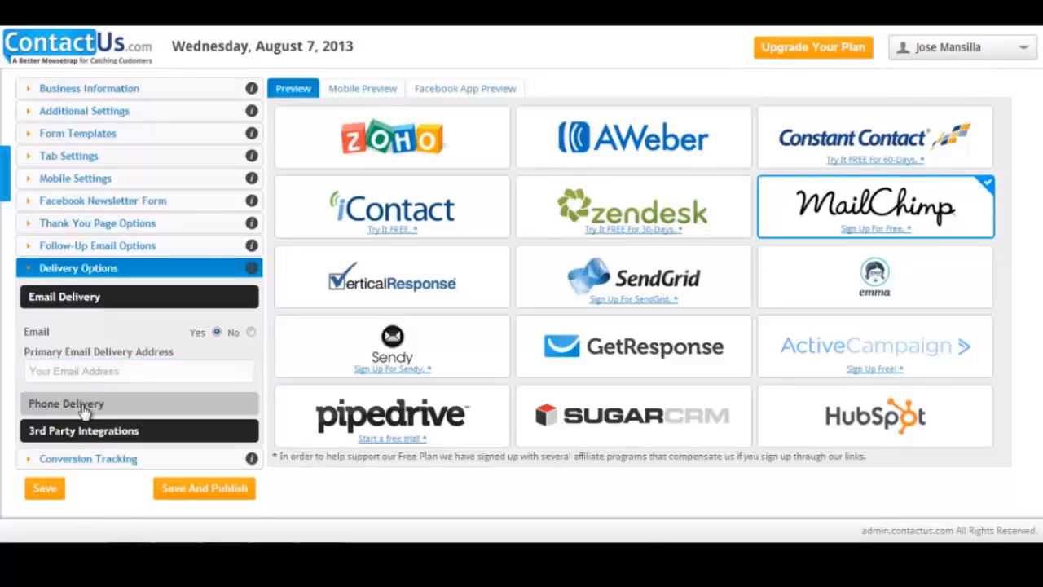
pyautogui.click(67, 404)
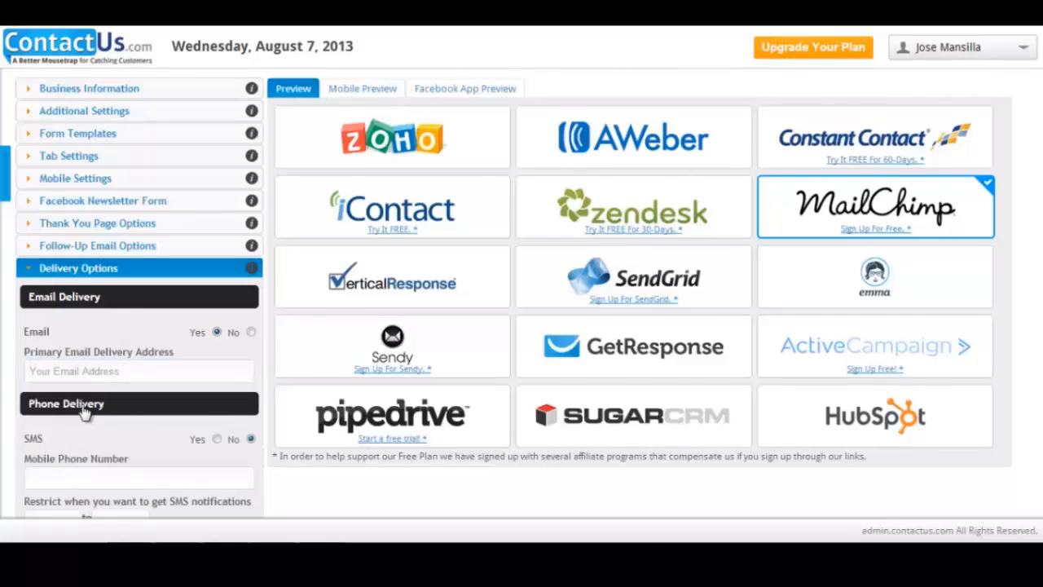
pyautogui.scroll(-3)
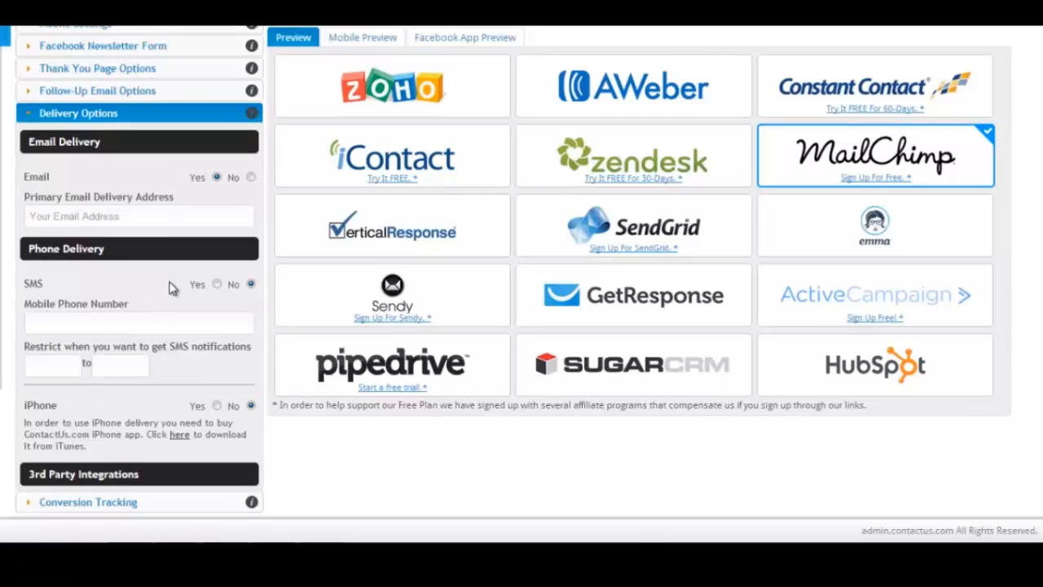
pyautogui.moveTo(728, 149)
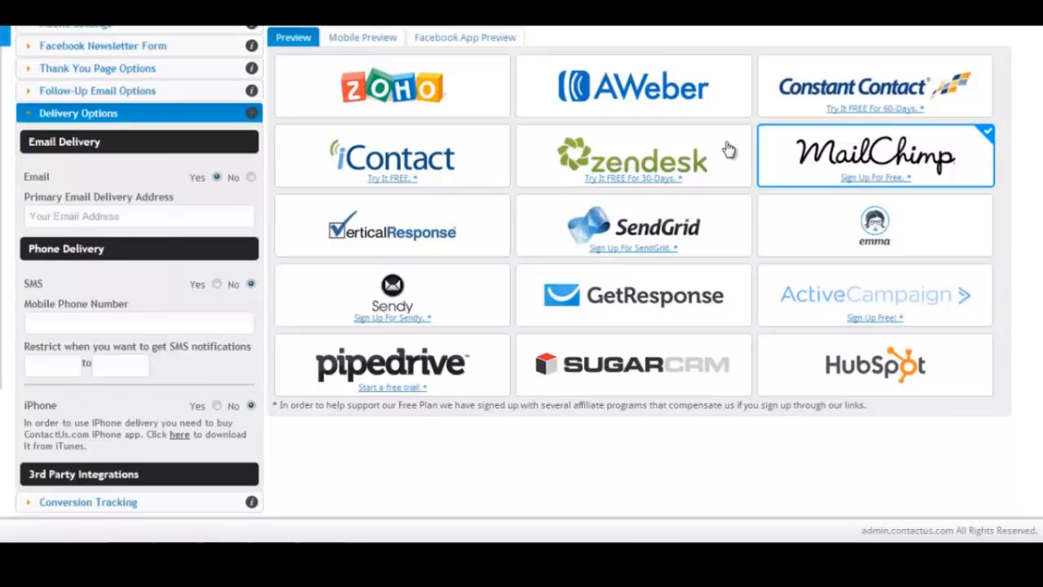
pyautogui.click(875, 154)
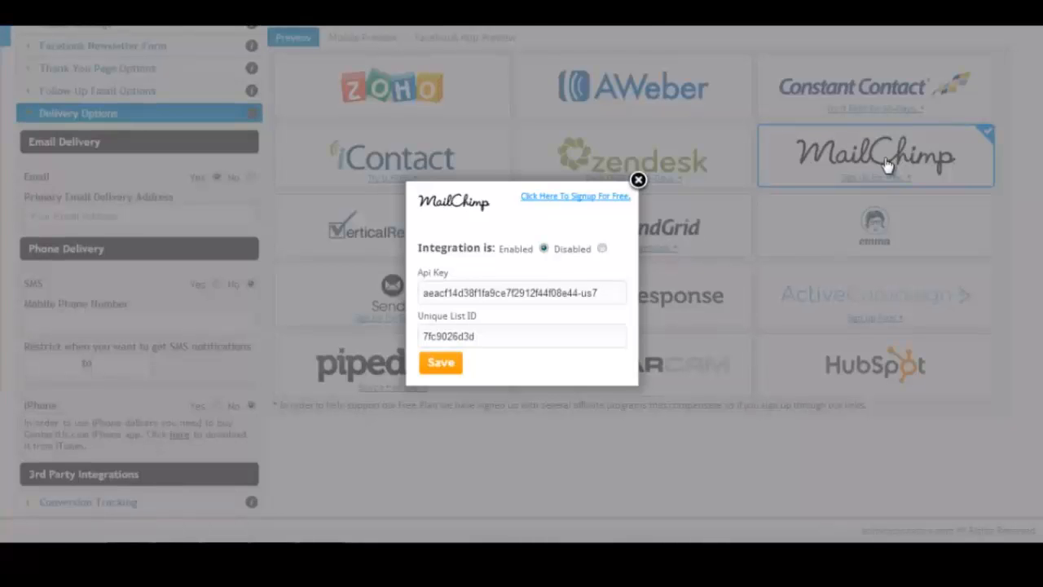
pyautogui.moveTo(642, 206)
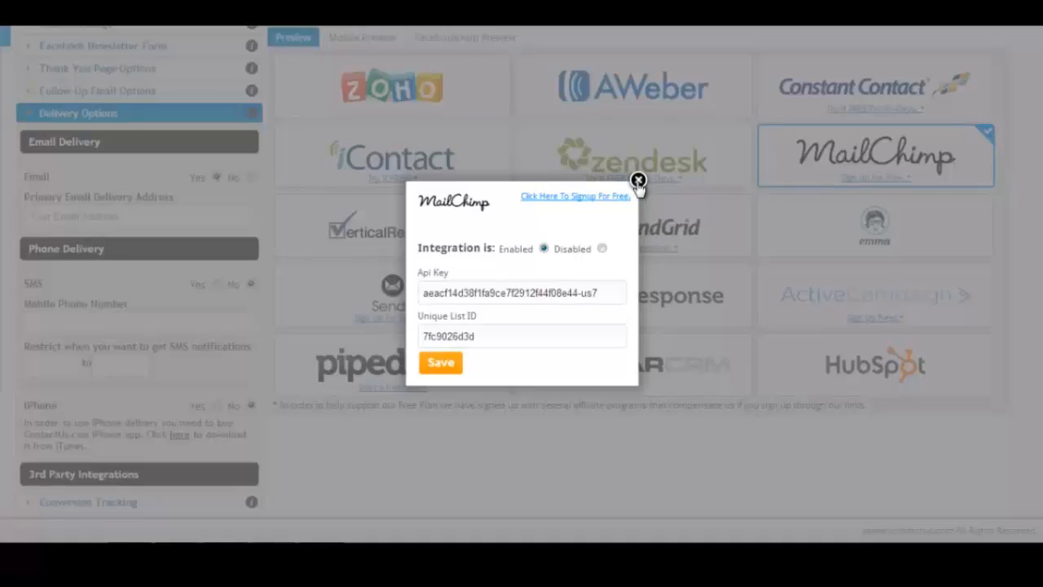
pyautogui.click(639, 180)
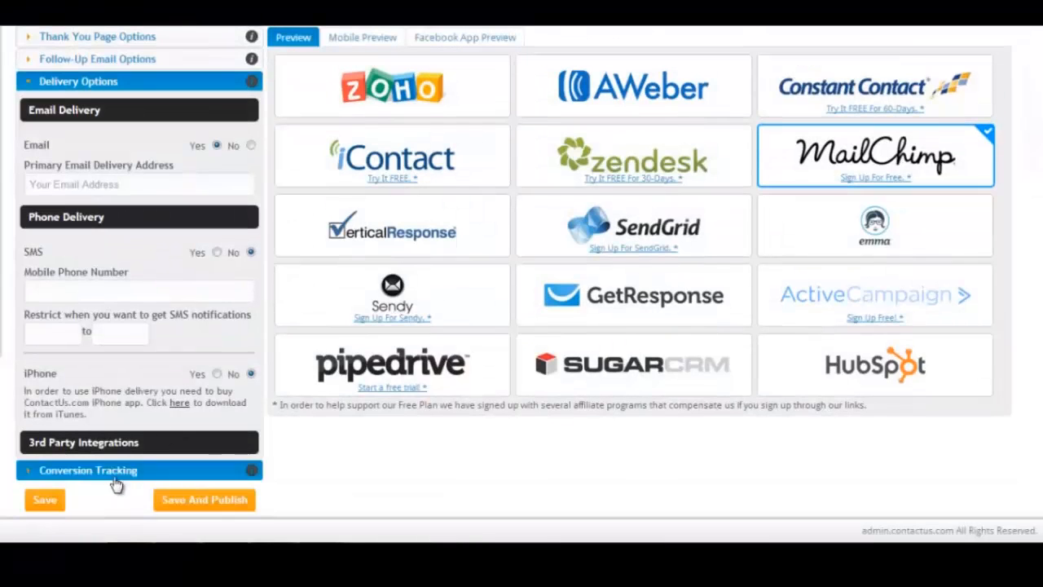
# - Save the newsletter form, publish it, and dismiss both success confirmations
pyautogui.click(44, 500)
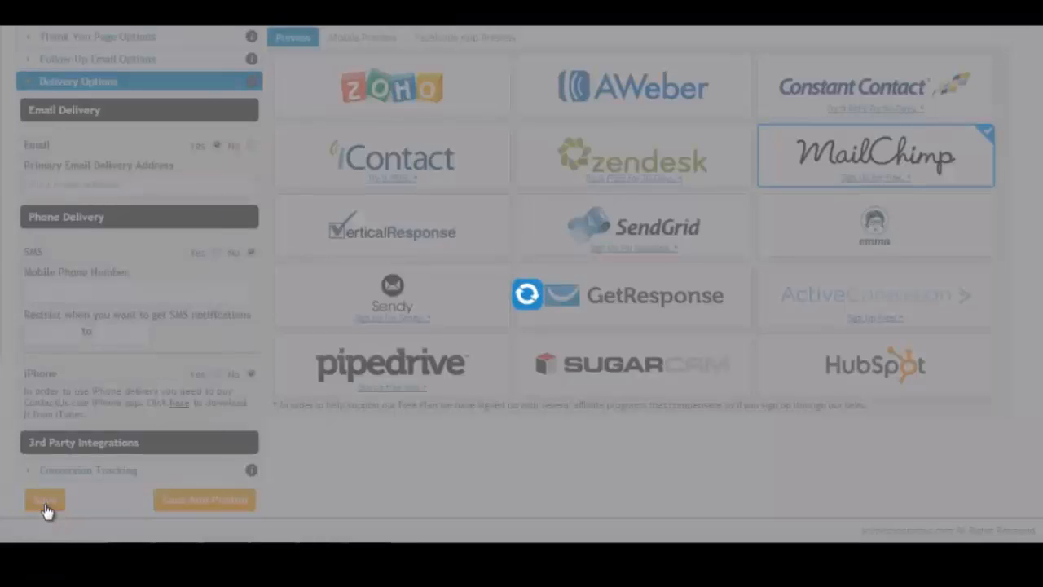
pyautogui.click(44, 499)
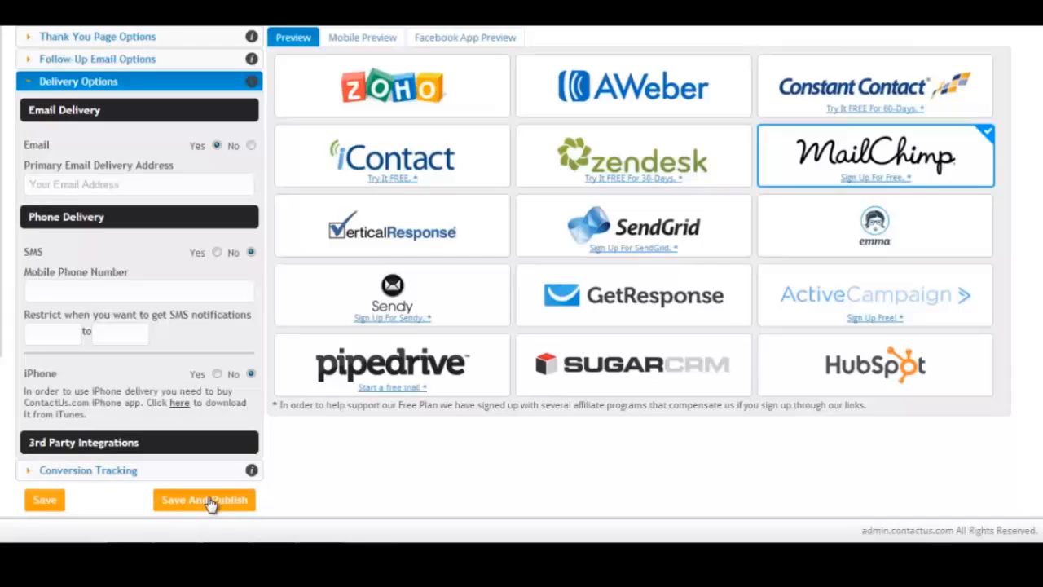
pyautogui.click(203, 499)
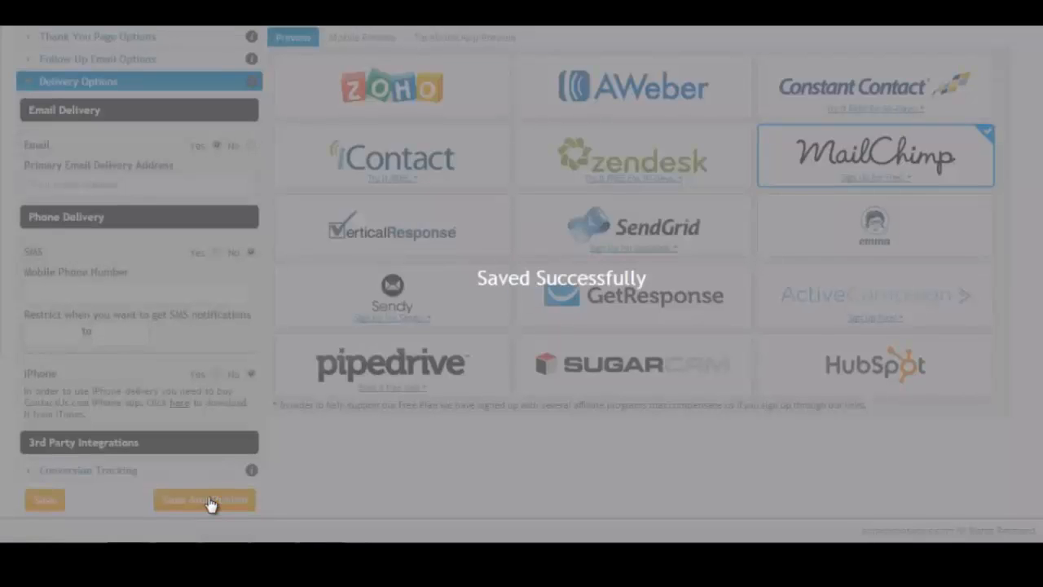
pyautogui.click(204, 499)
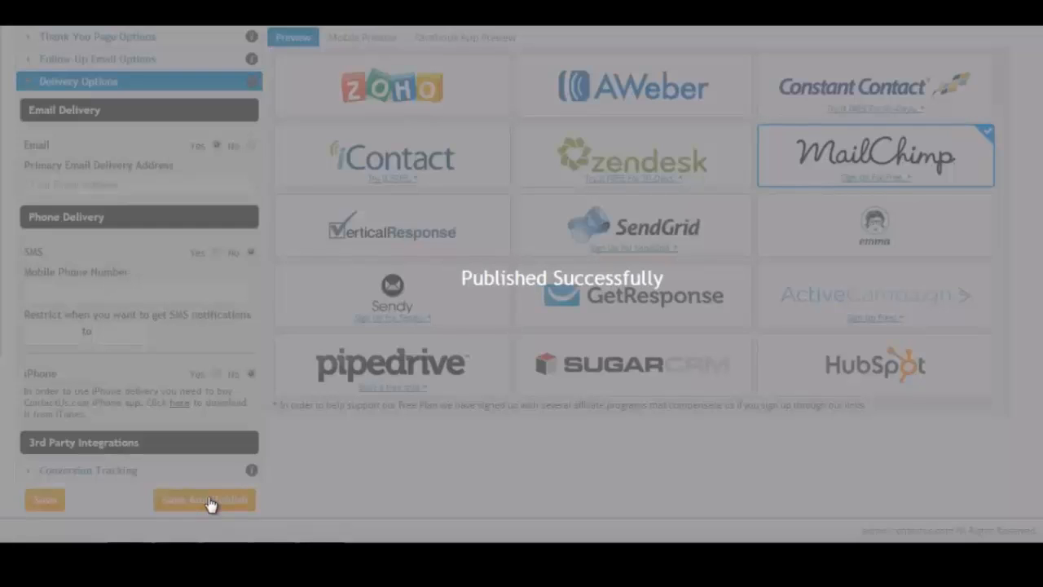
pyautogui.click(204, 499)
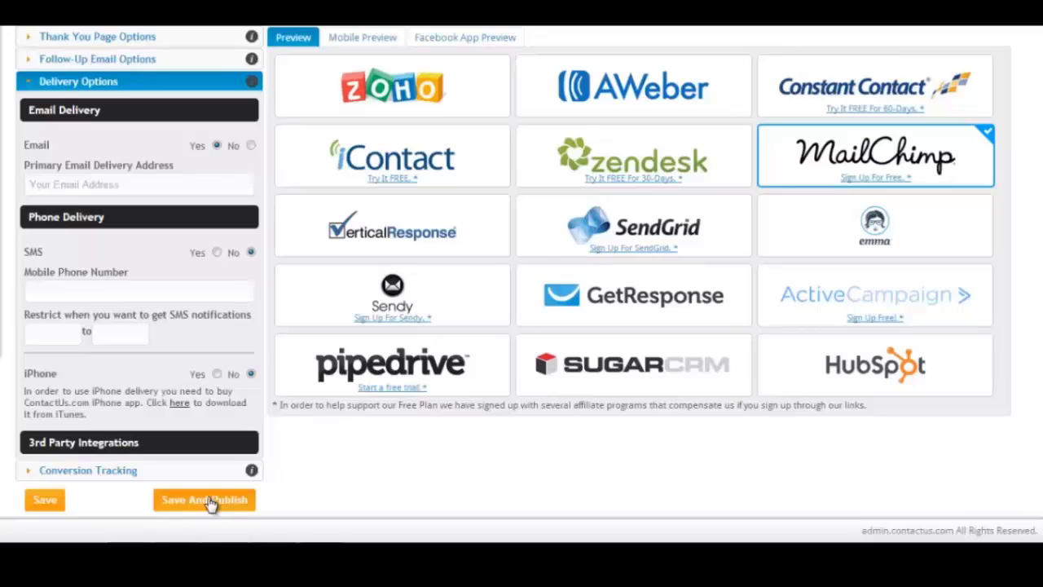